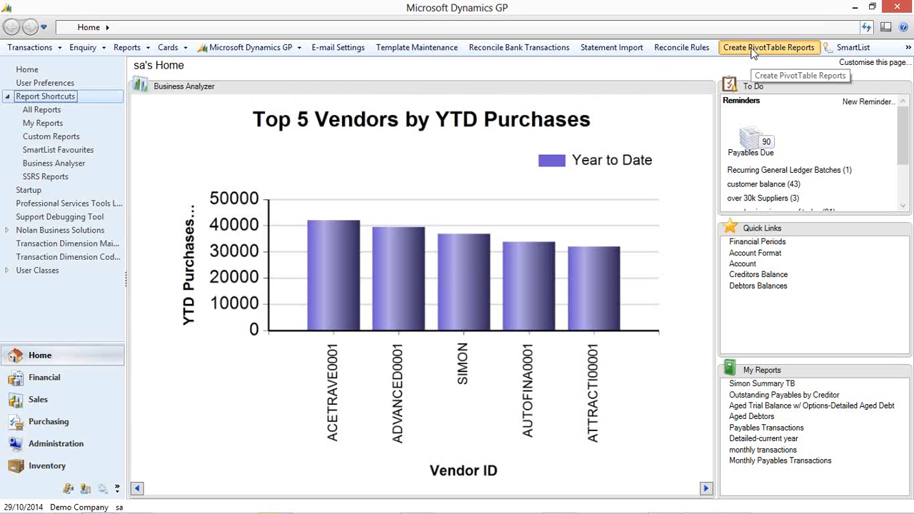
Step: Create the AGED DEBT PivotTable report definition using the Receivables cube
left_click(770, 47)
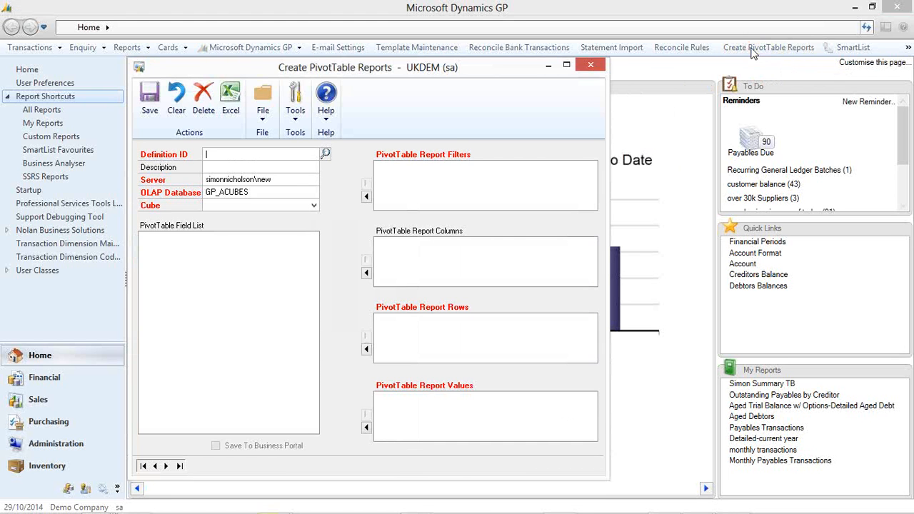
type("AGED DEBT")
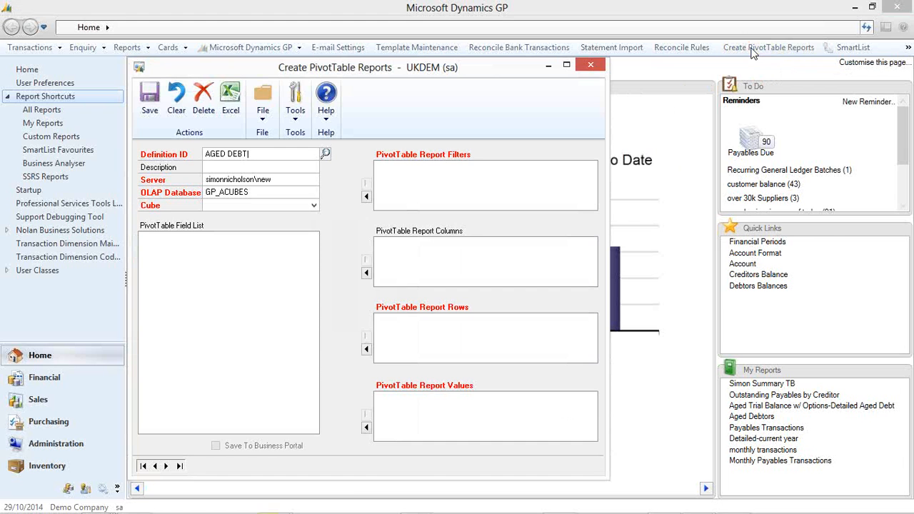
left_click(261, 179)
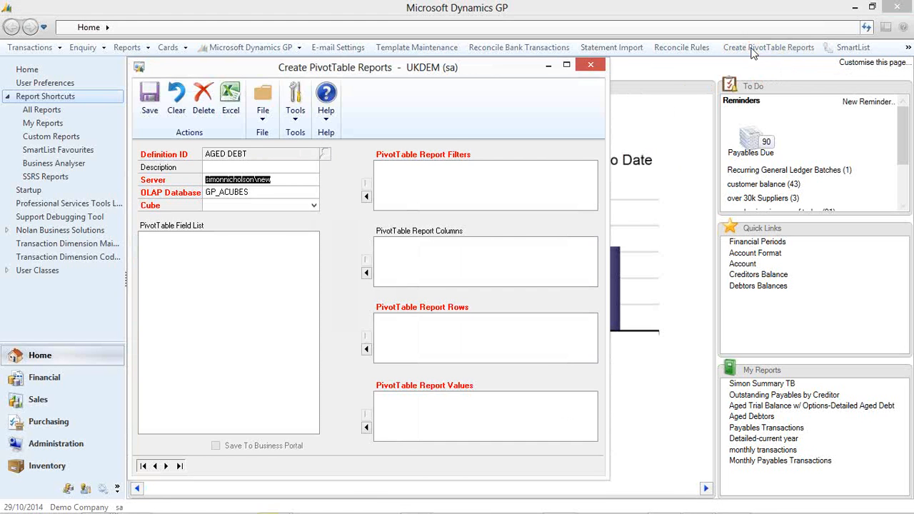
left_click(258, 205)
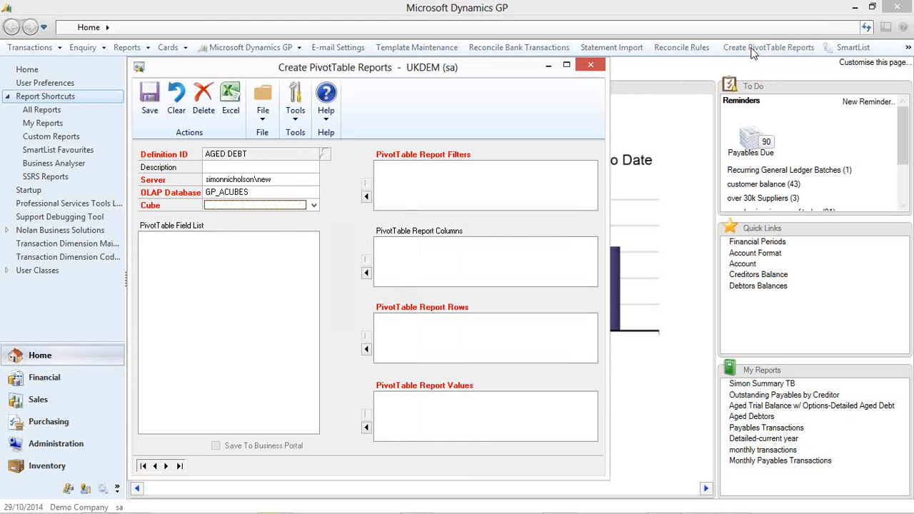
mouse_move(347, 219)
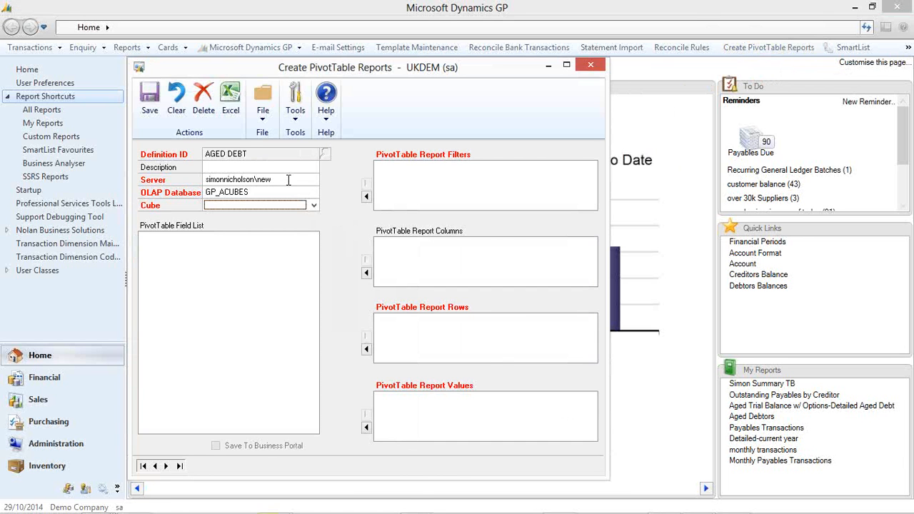
left_click(313, 205)
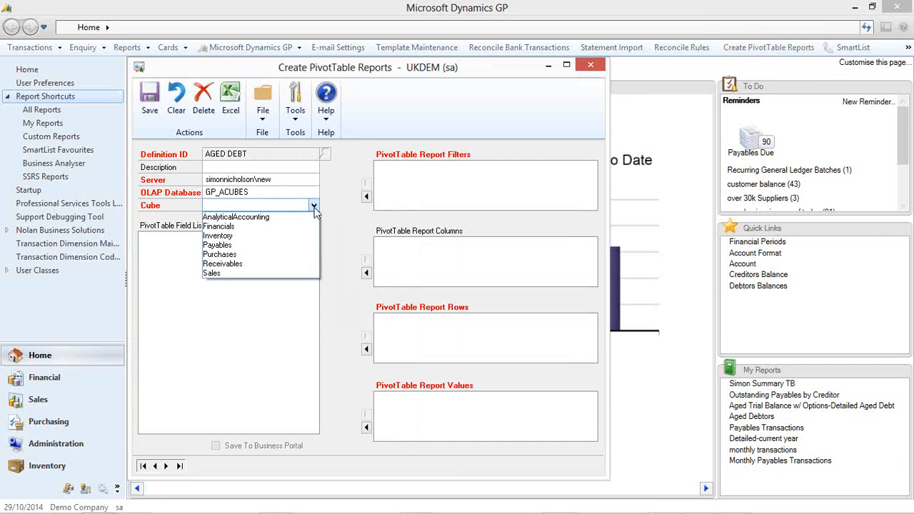
mouse_move(219, 255)
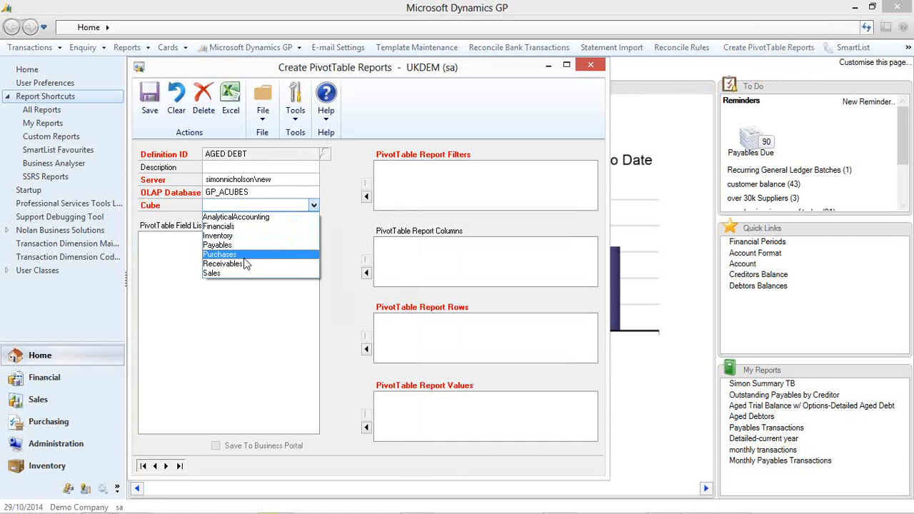
left_click(223, 263)
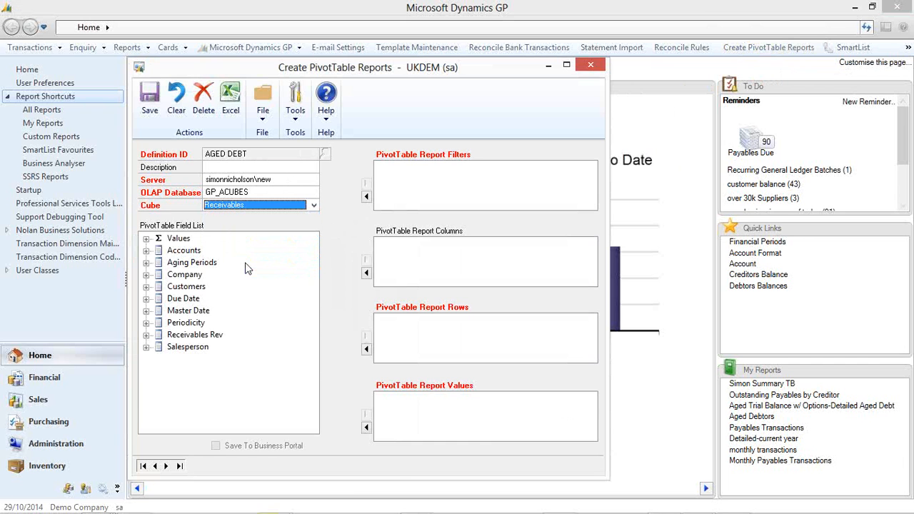
mouse_move(141, 282)
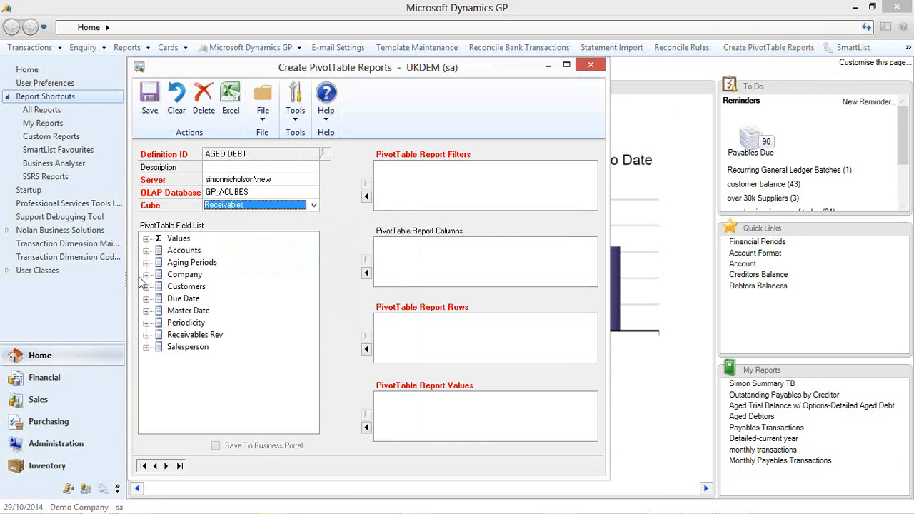
Step: Filter by Co Name, put Customer Names in rows and Outstanding Amt - Receivables Rev in values
left_click(184, 274)
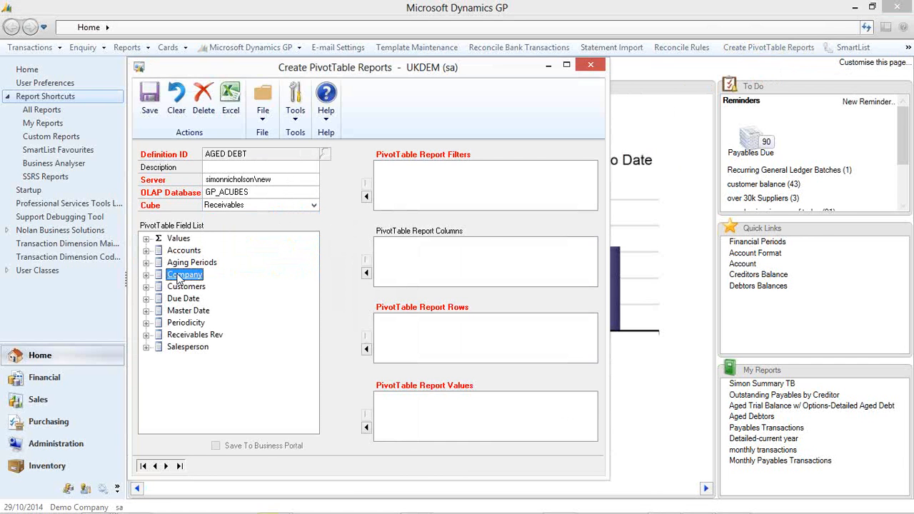
left_click(146, 274)
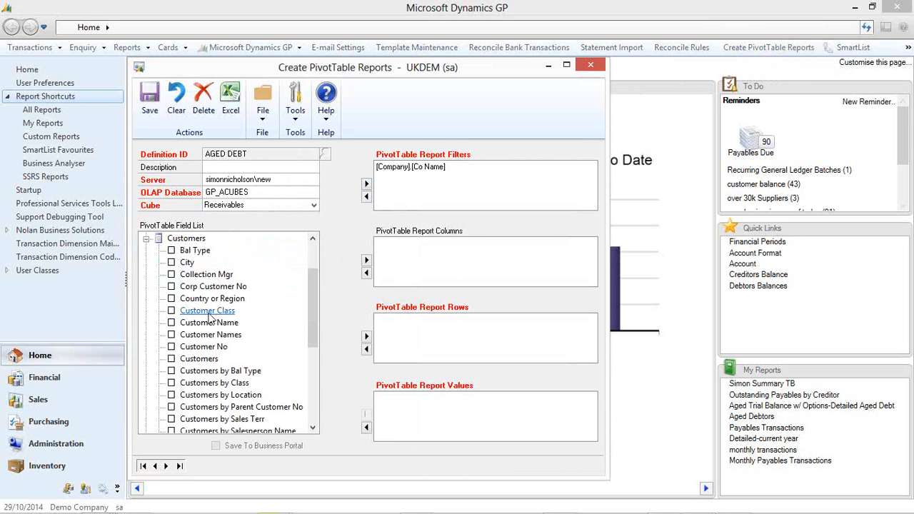
left_click(211, 334)
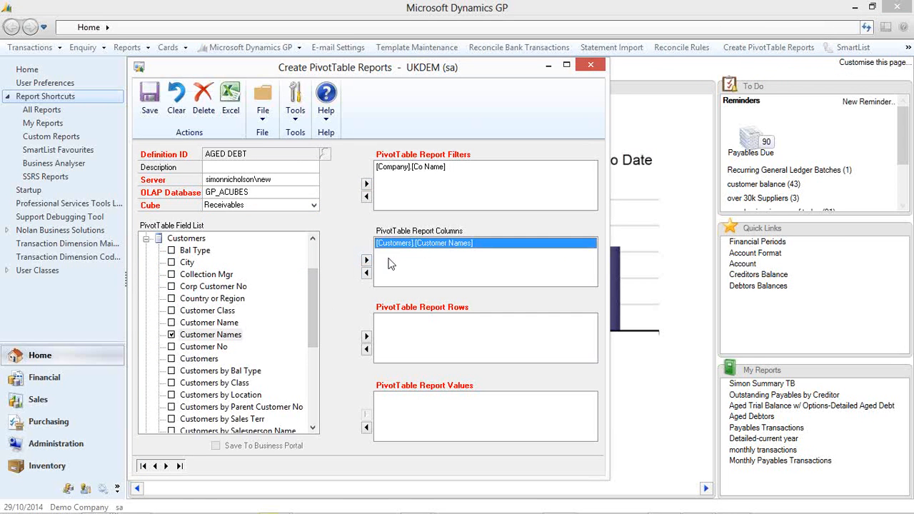
left_click(367, 273)
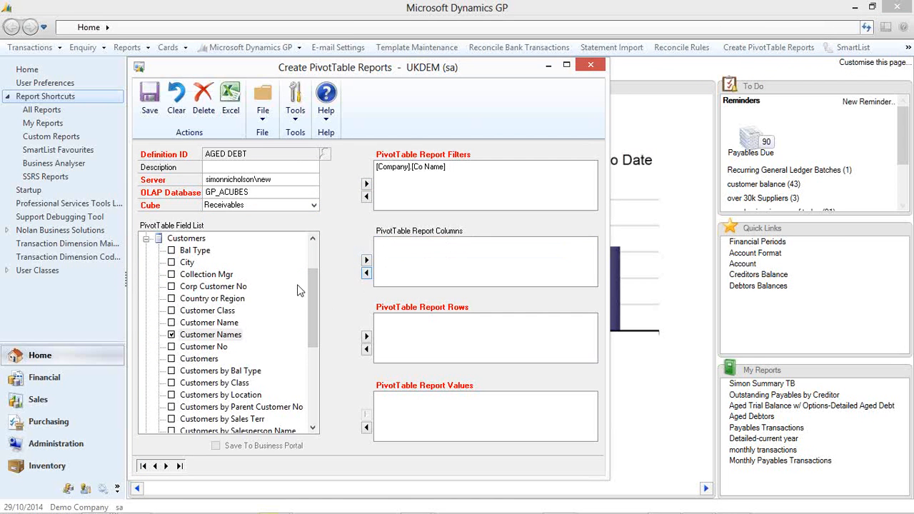
left_click(366, 336)
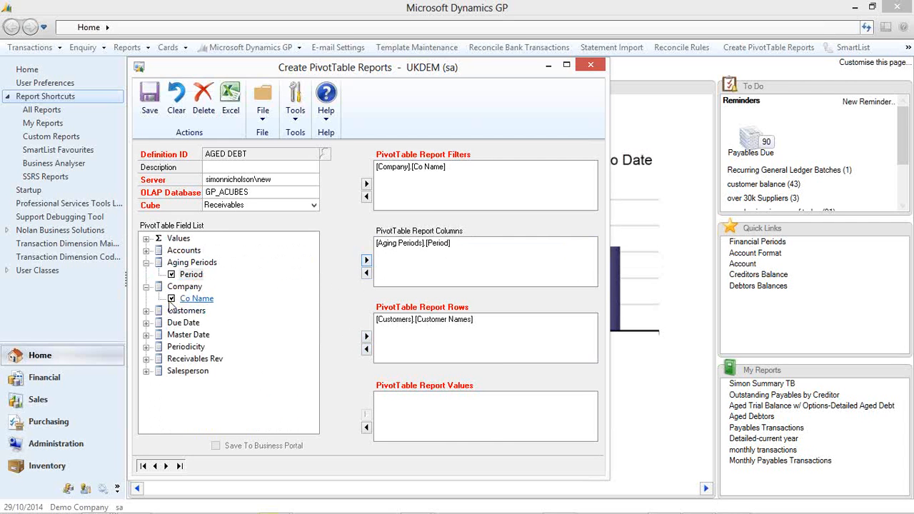
left_click(146, 238)
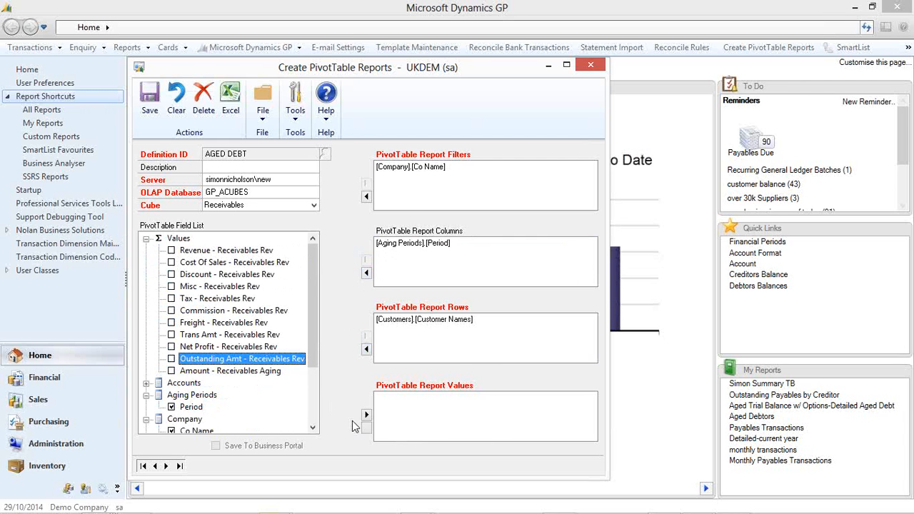
left_click(367, 414)
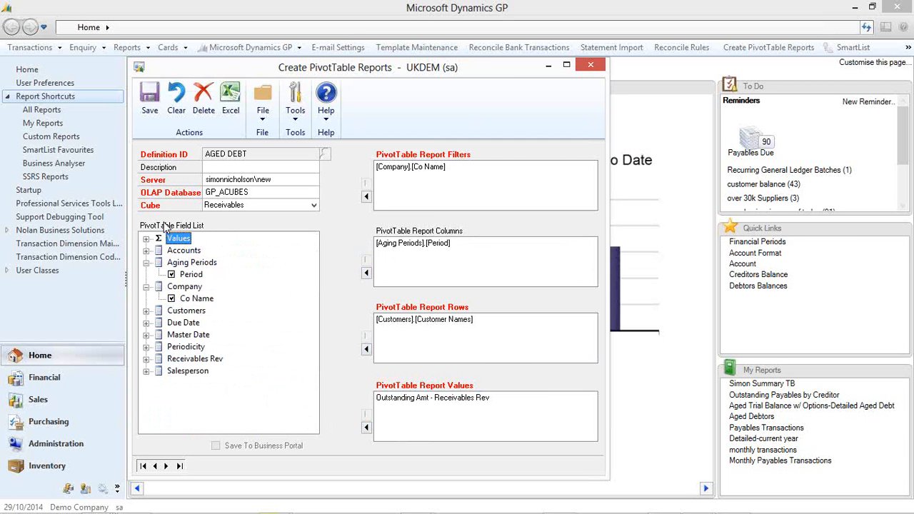
mouse_move(209, 426)
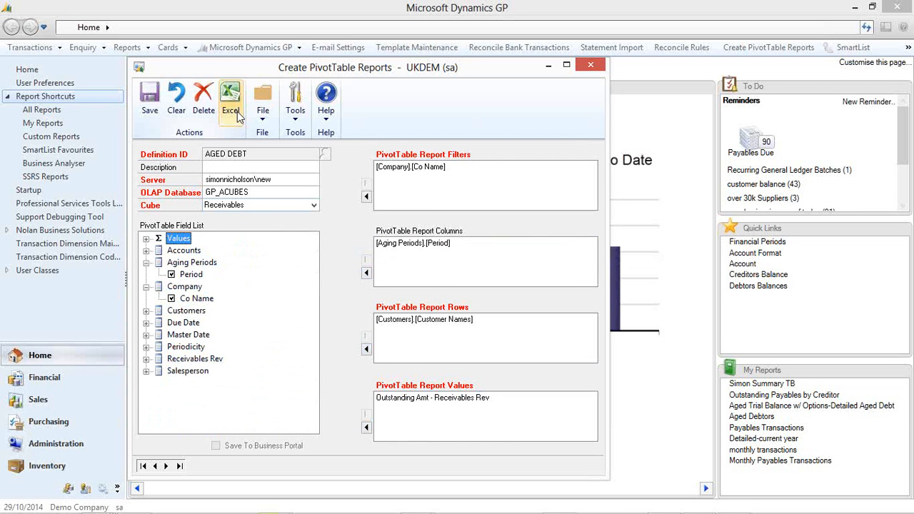
mouse_move(239, 118)
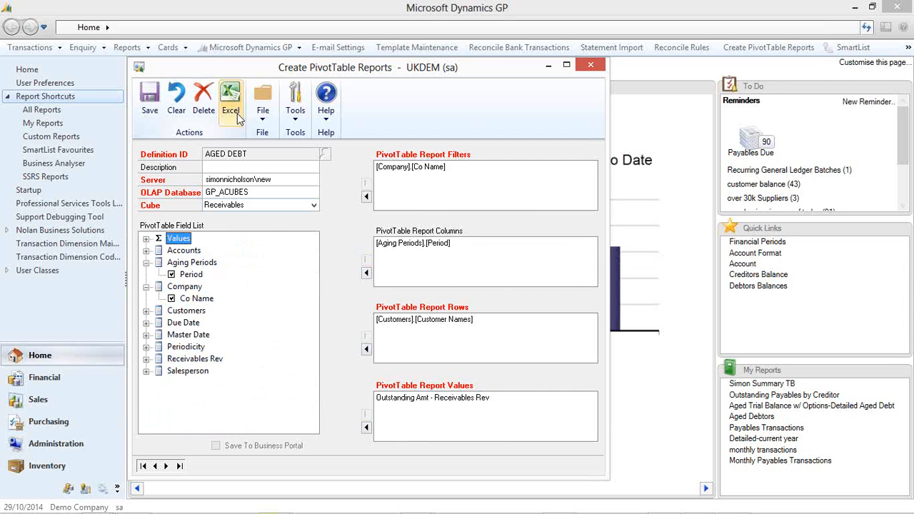
Step: Export the AGED DEBT pivot to Excel, saving the definition when prompted
left_click(230, 96)
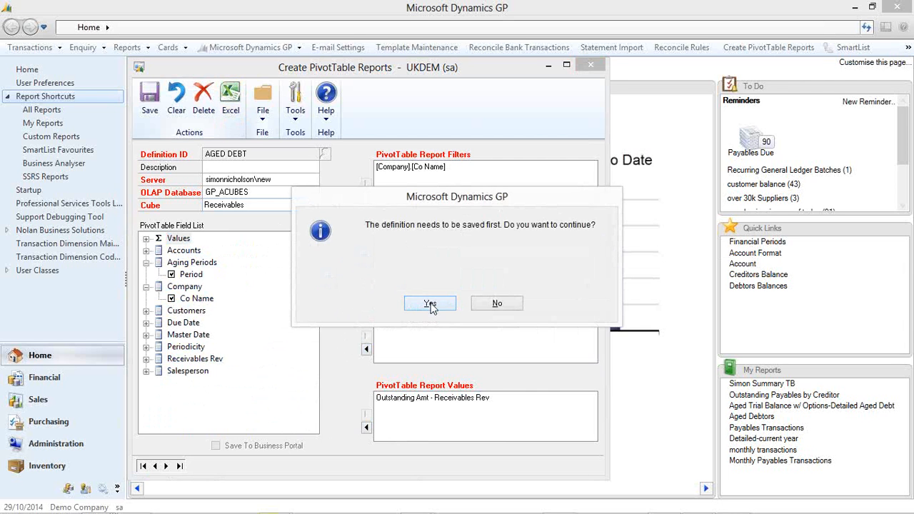
left_click(429, 303)
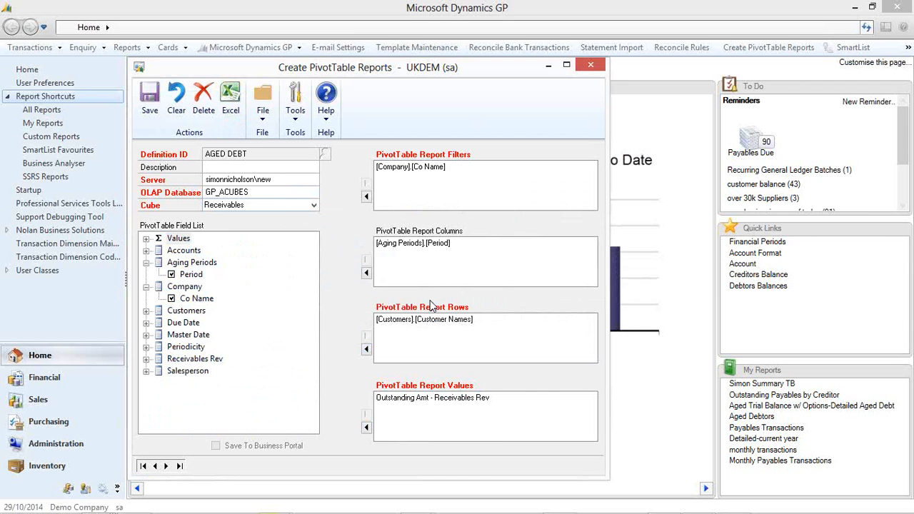
left_click(177, 237)
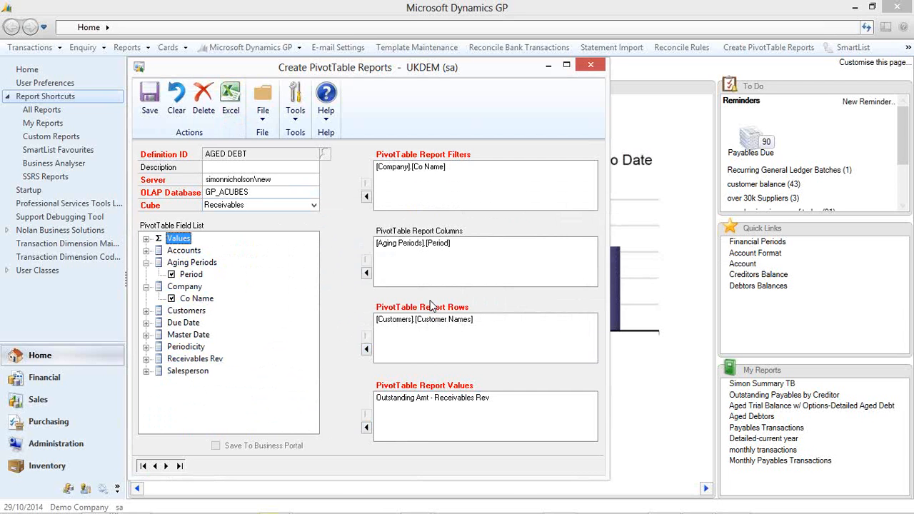
left_click(230, 97)
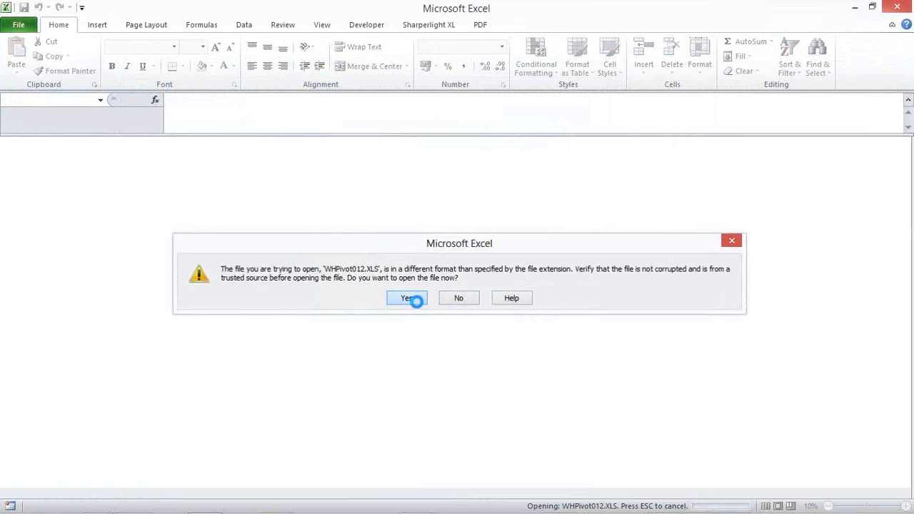
Step: Accept the format warning and drill into Aaron Fitz Electrical's Current amount in group A
left_click(408, 297)
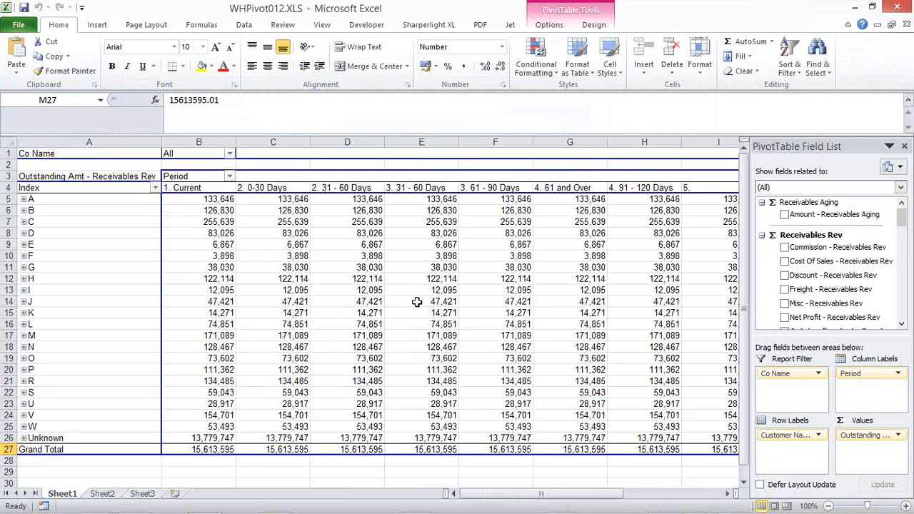
mouse_move(28, 203)
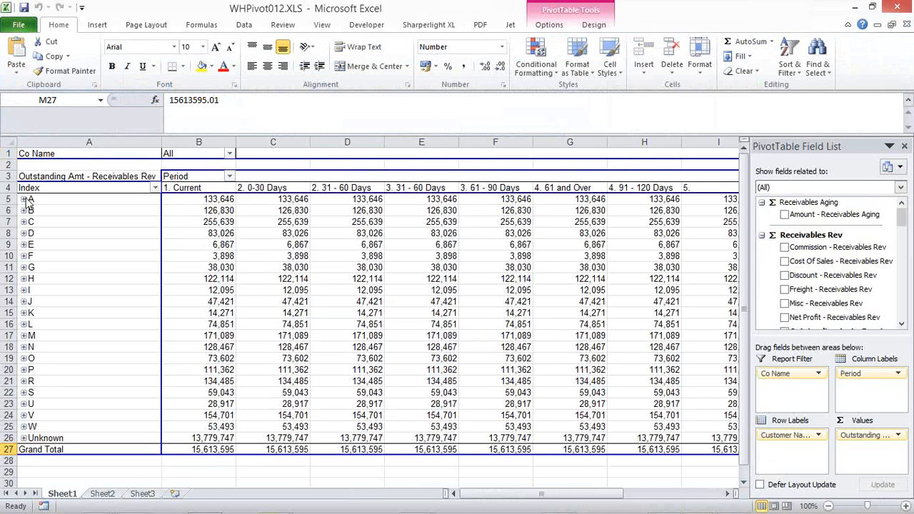
left_click(22, 198)
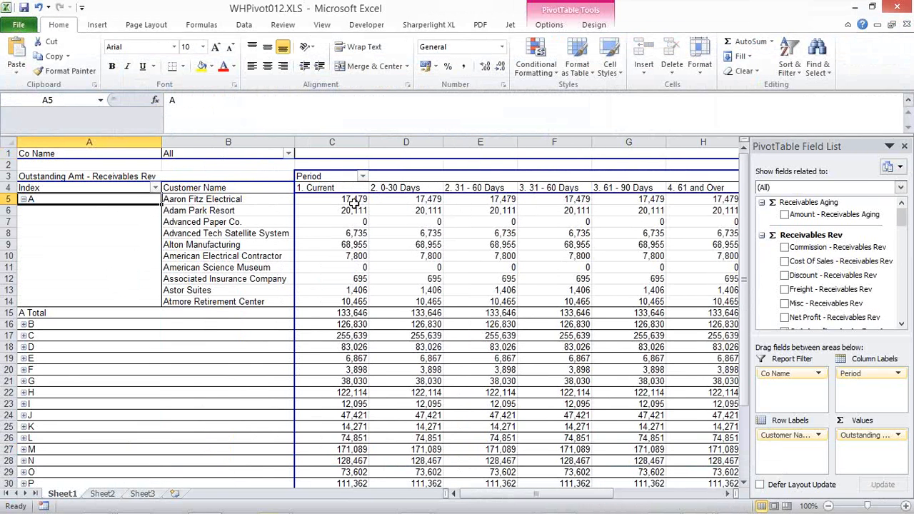
left_click(331, 199)
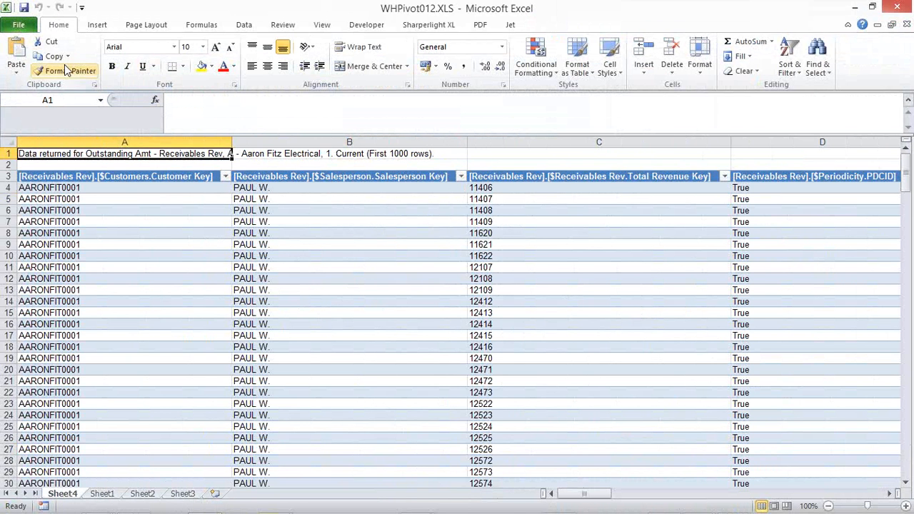
Step: Inspect the workbook's Receivables OLAP connection properties, then return to the drill-through sheet
left_click(244, 25)
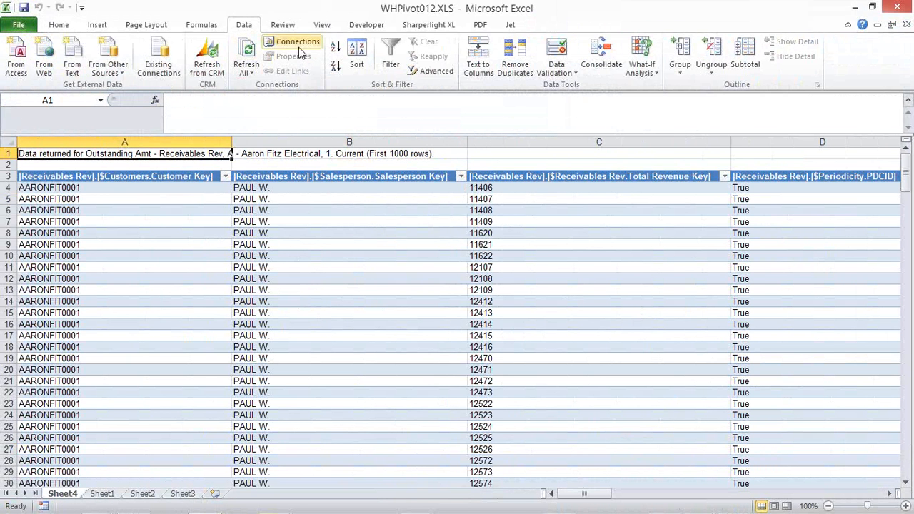
left_click(291, 41)
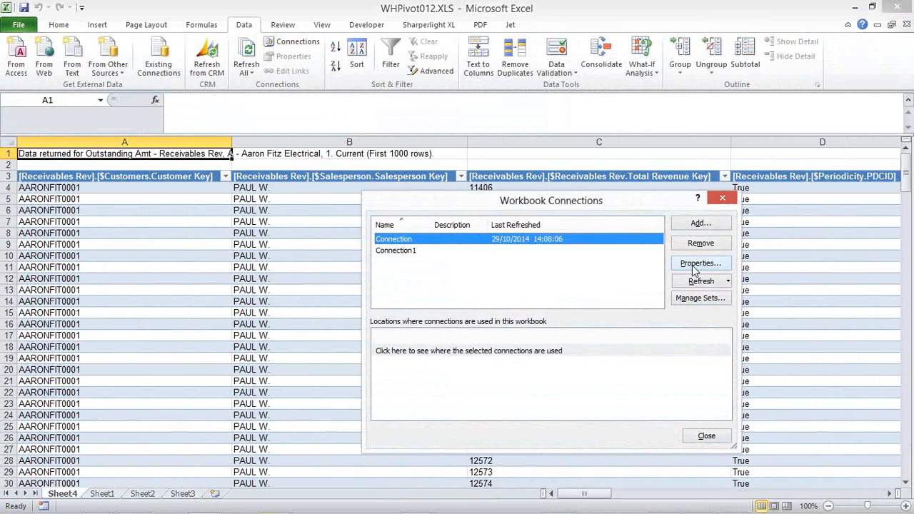
left_click(700, 263)
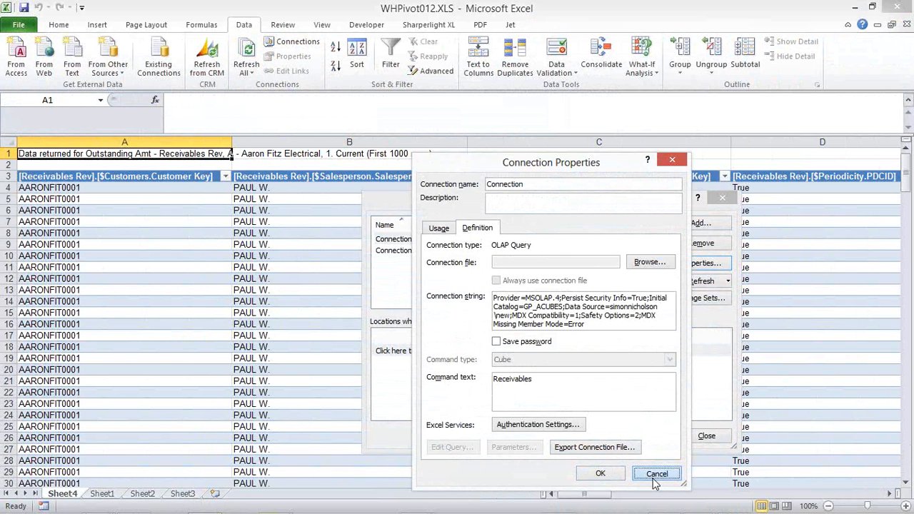
left_click(656, 473)
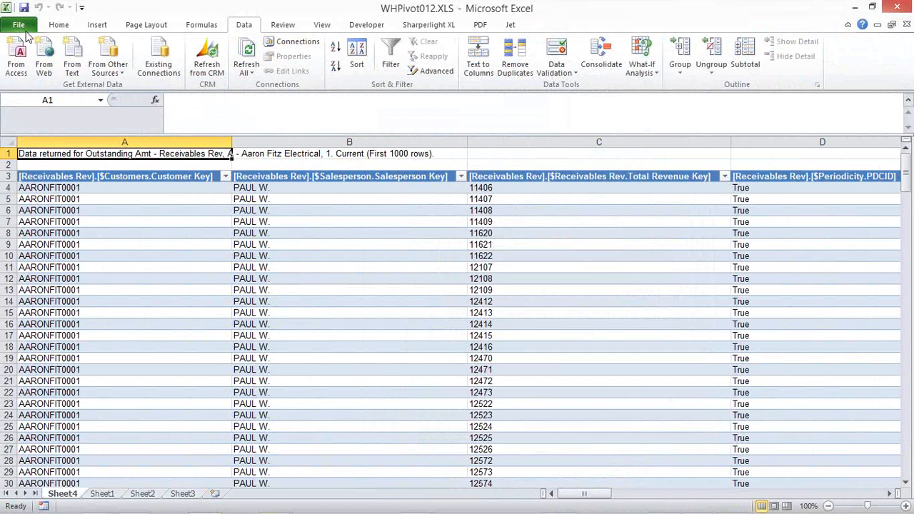
left_click(19, 24)
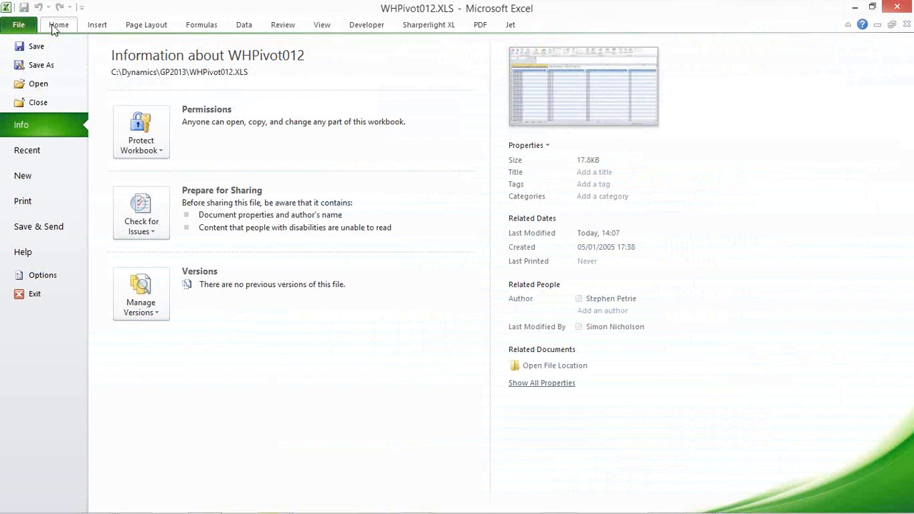
left_click(59, 24)
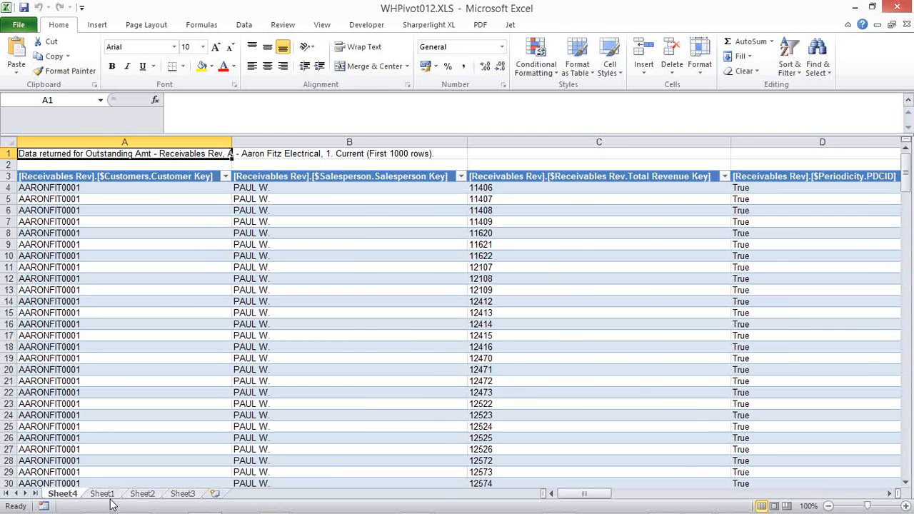
Step: Return to the Sheet1 aged debt pivot table
left_click(102, 493)
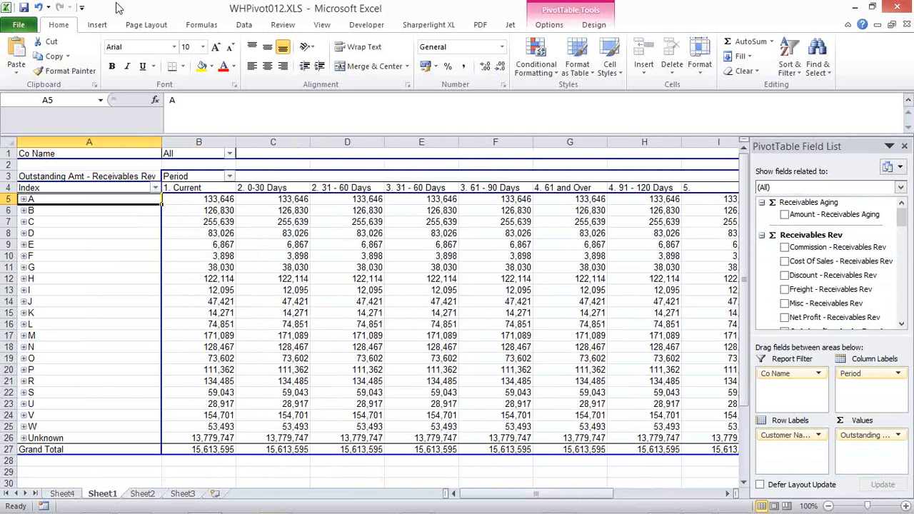
left_click(96, 25)
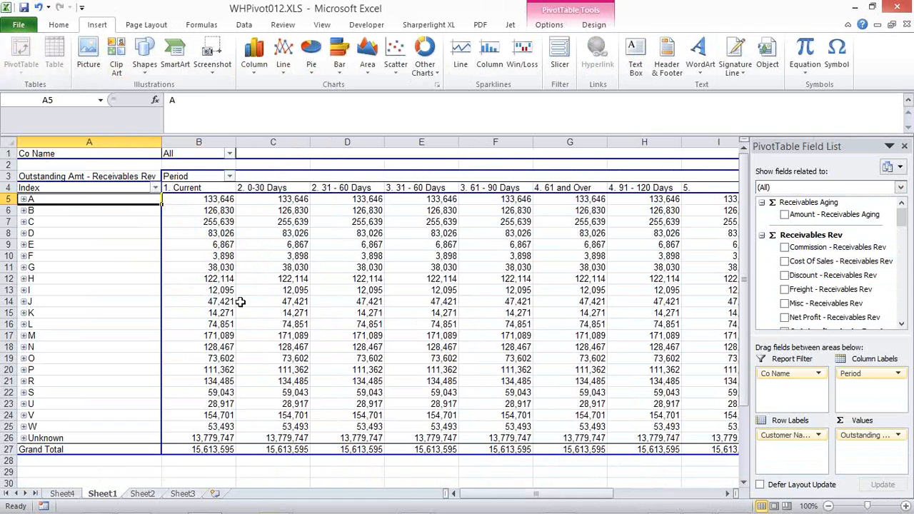
mouse_move(330, 321)
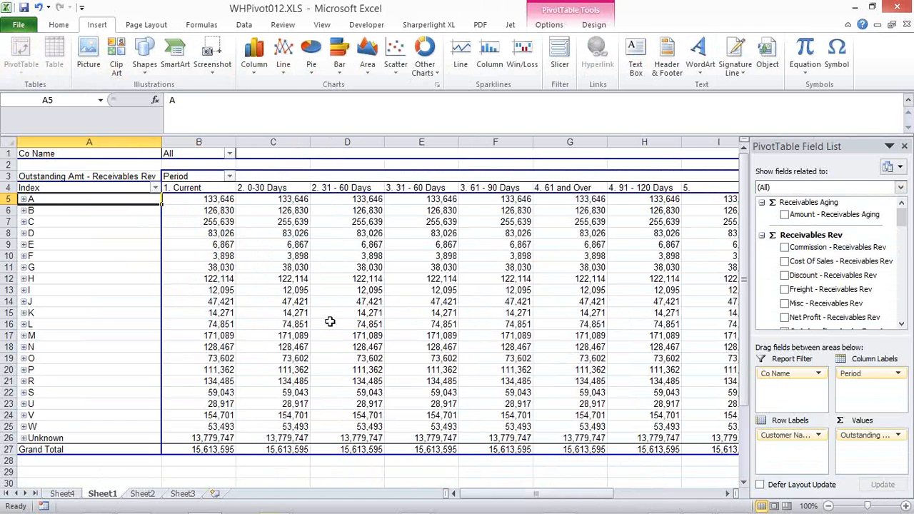
mouse_move(546, 358)
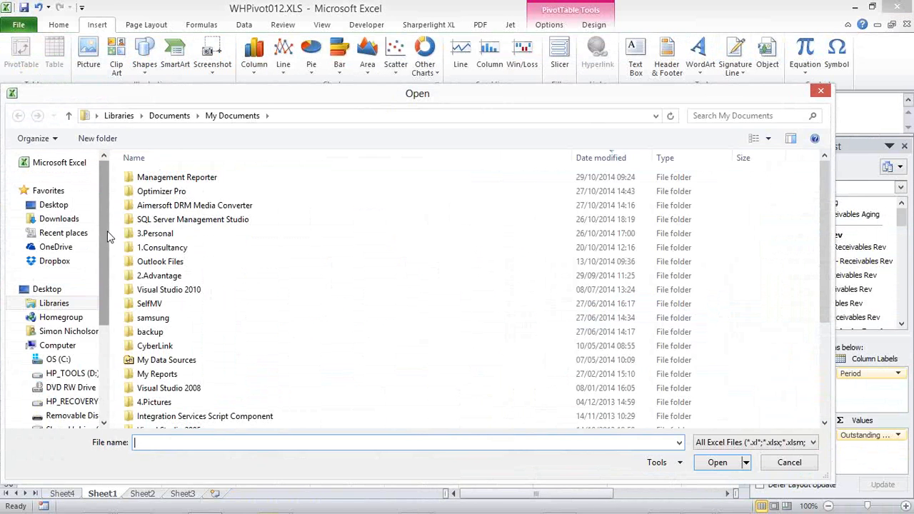
Step: Open UKDEM Purchasing Dashboard.xlsx from Dynamics\ExcelReports\Reports\UKDEM\Purchasing
left_click(57, 360)
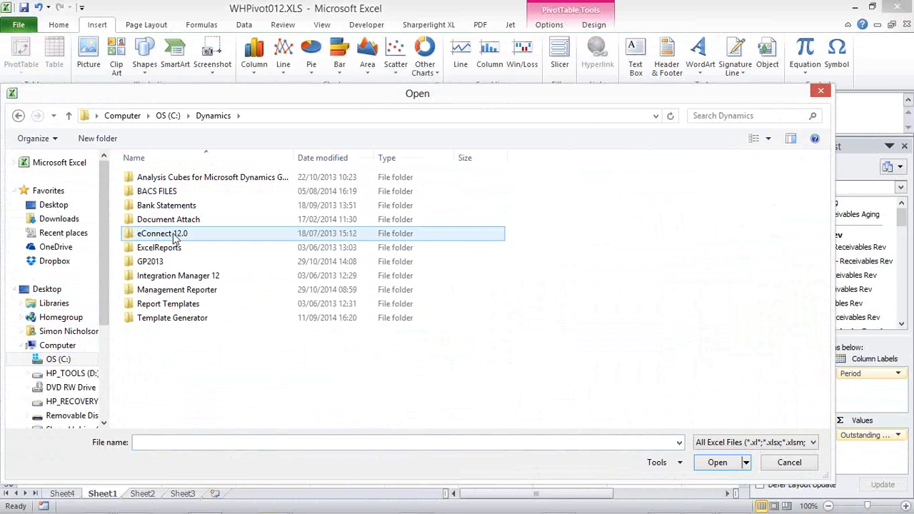
double_click(159, 248)
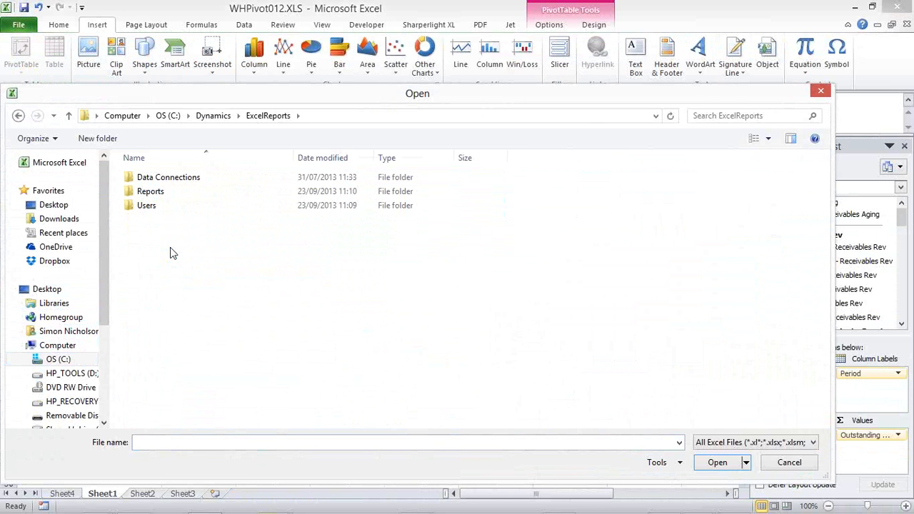
double_click(151, 191)
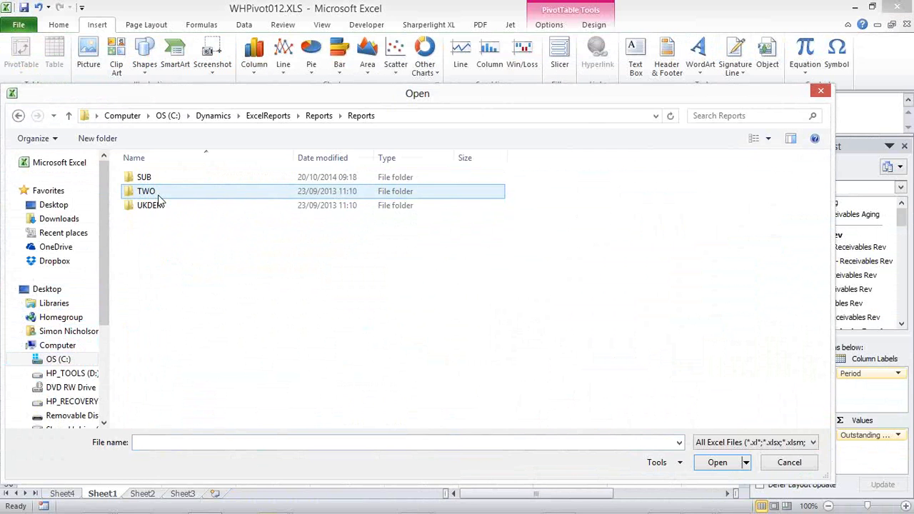
mouse_move(111, 185)
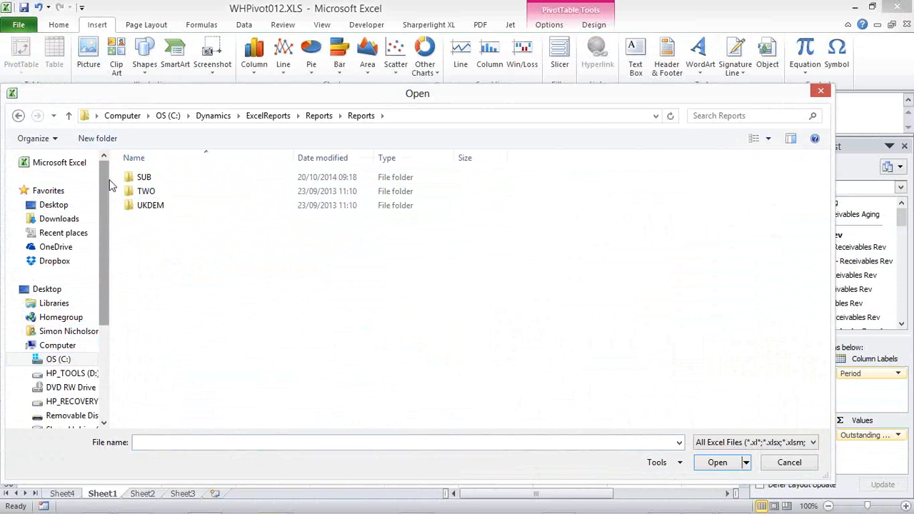
double_click(150, 205)
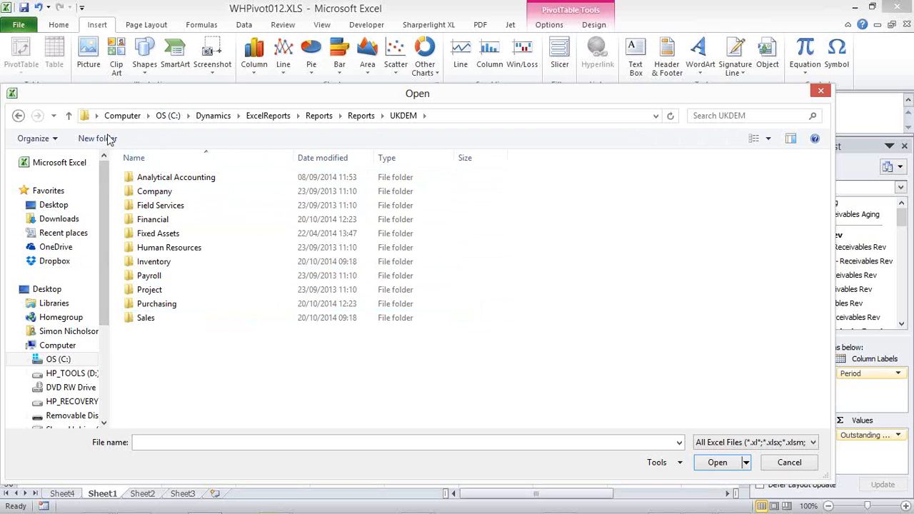
mouse_move(236, 409)
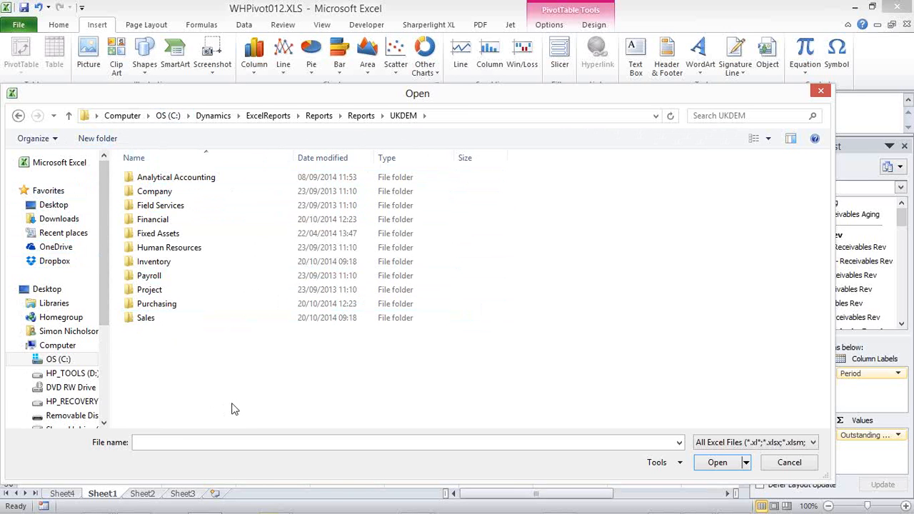
mouse_move(208, 358)
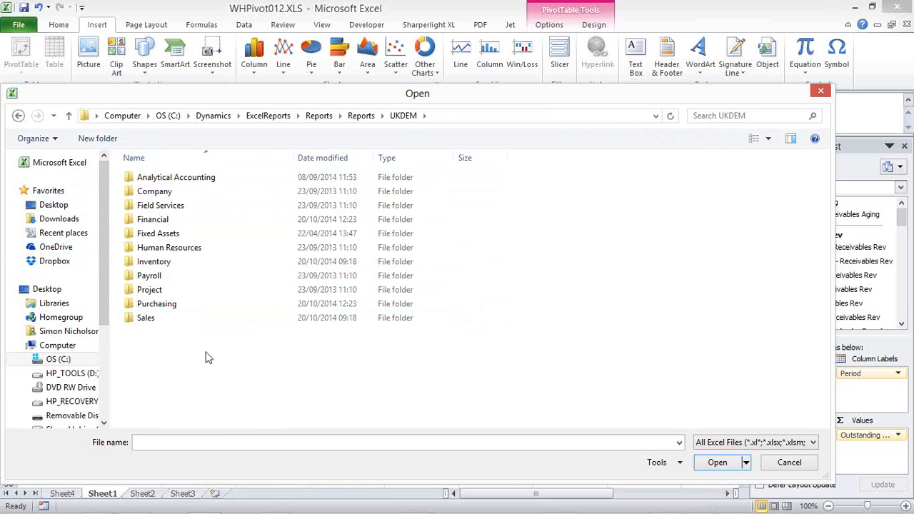
double_click(156, 303)
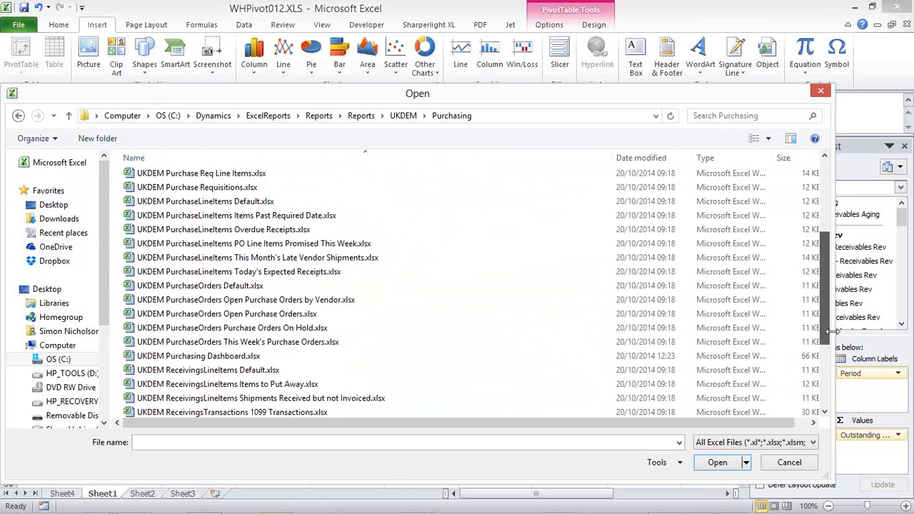
left_click(790, 463)
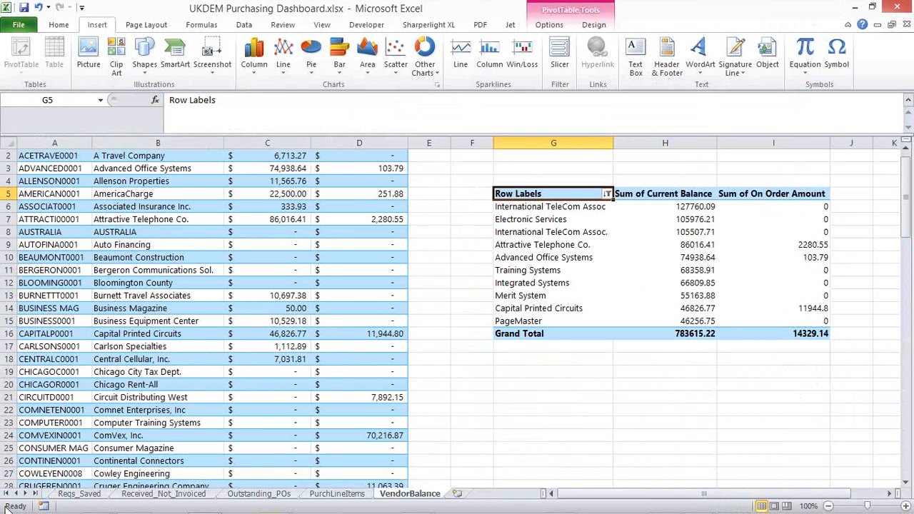
Step: Review the Dashboard and Reqs_ReadyPurchase sheets, Refresh All data, and recheck the Dashboard
left_click(69, 494)
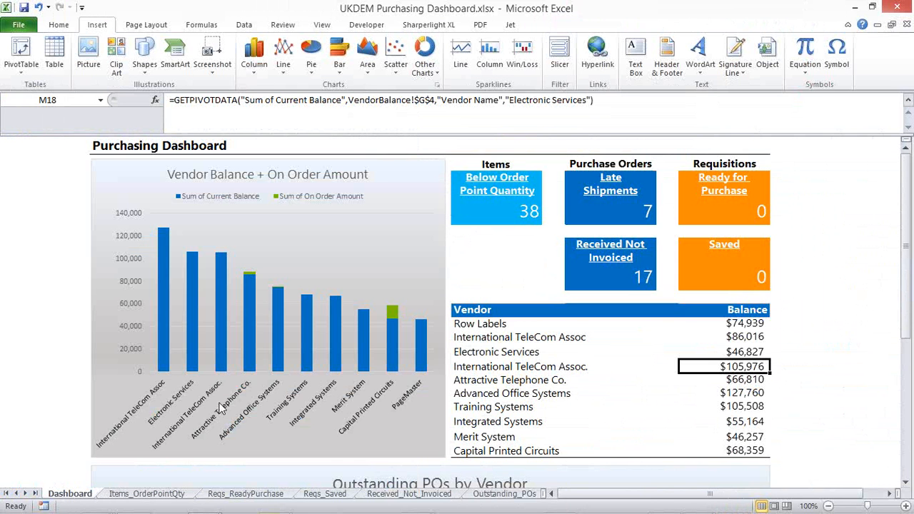
mouse_move(507, 199)
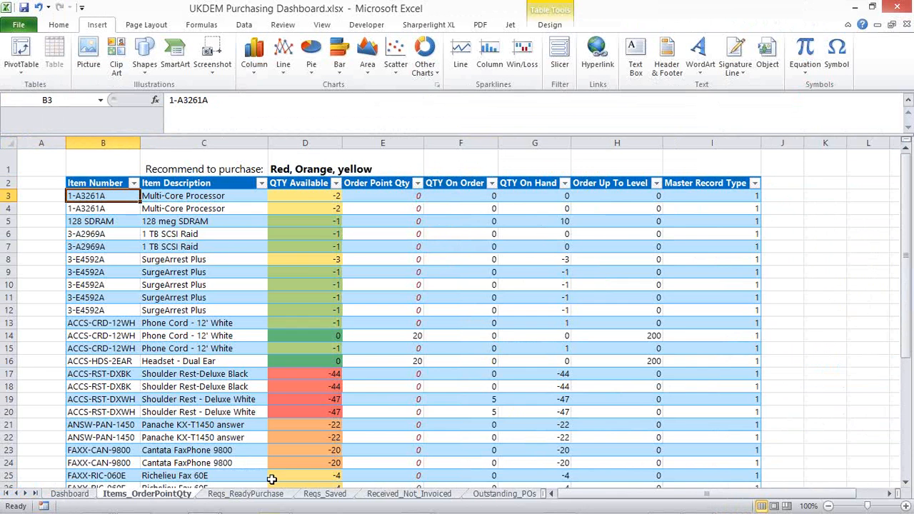
left_click(246, 494)
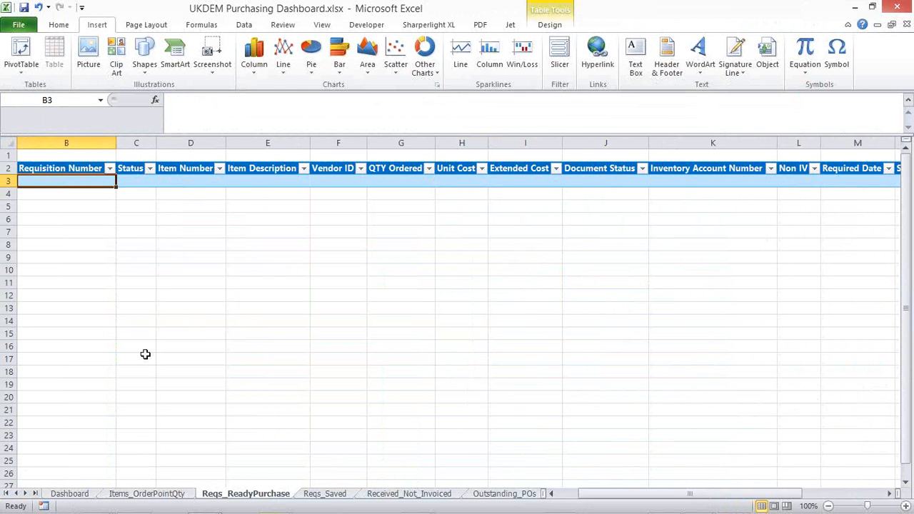
left_click(244, 24)
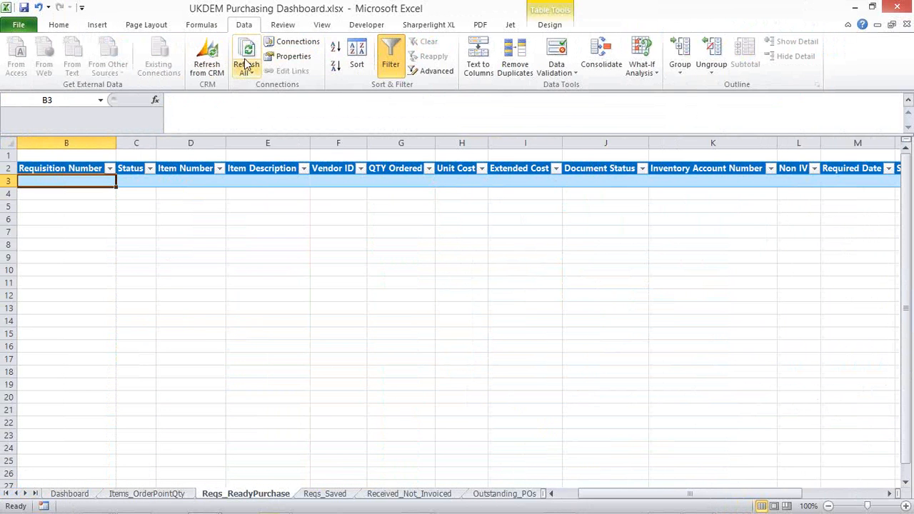
left_click(246, 58)
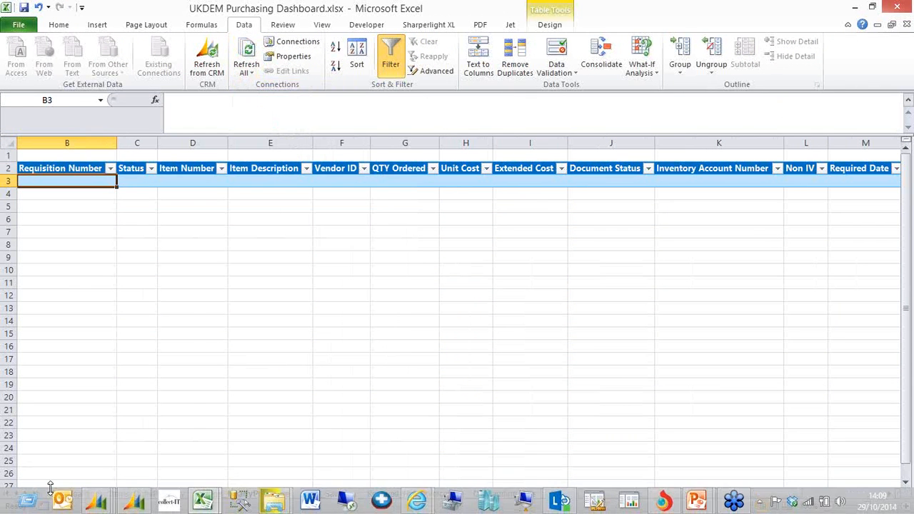
left_click(69, 493)
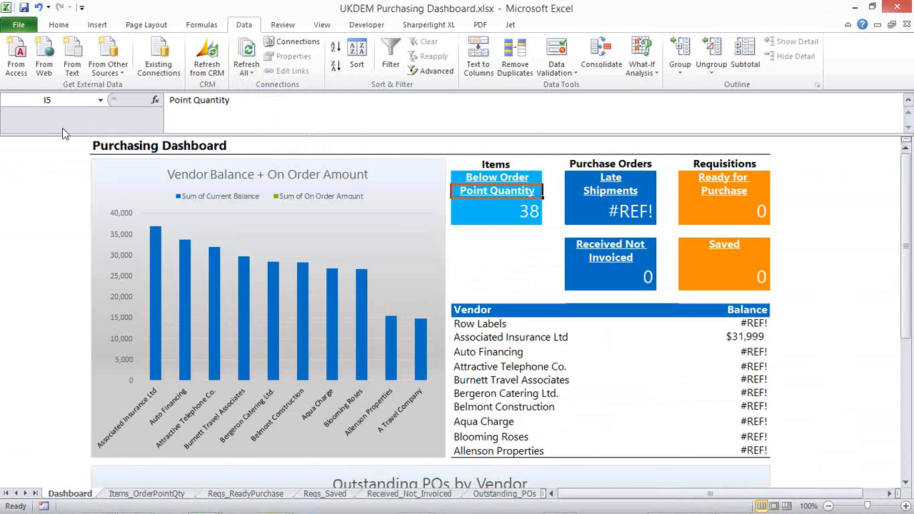
left_click(19, 24)
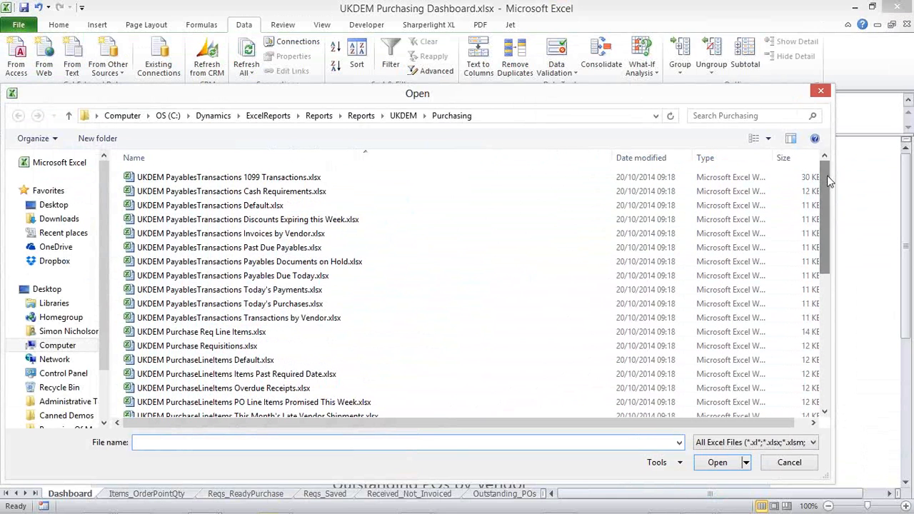
Step: Open UKDEM PayablesTransactions Default.xlsx and view its workbook connections
double_click(210, 205)
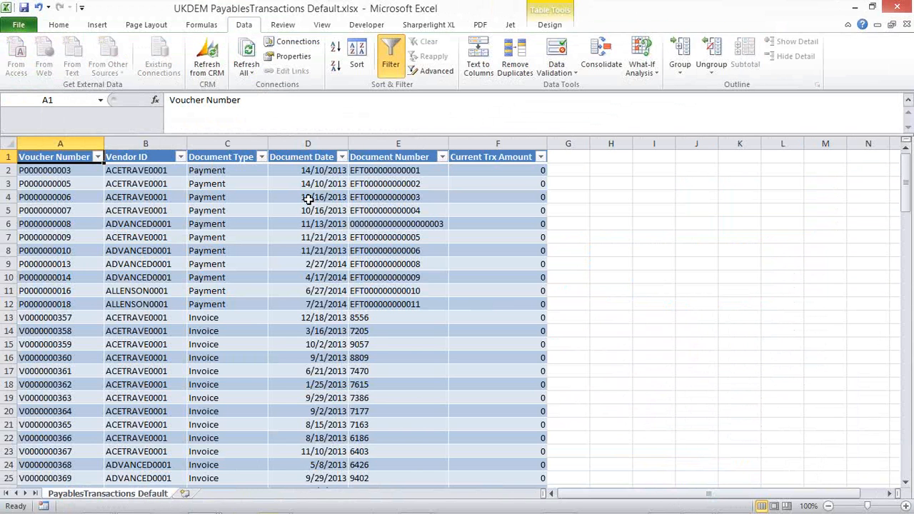
left_click(297, 40)
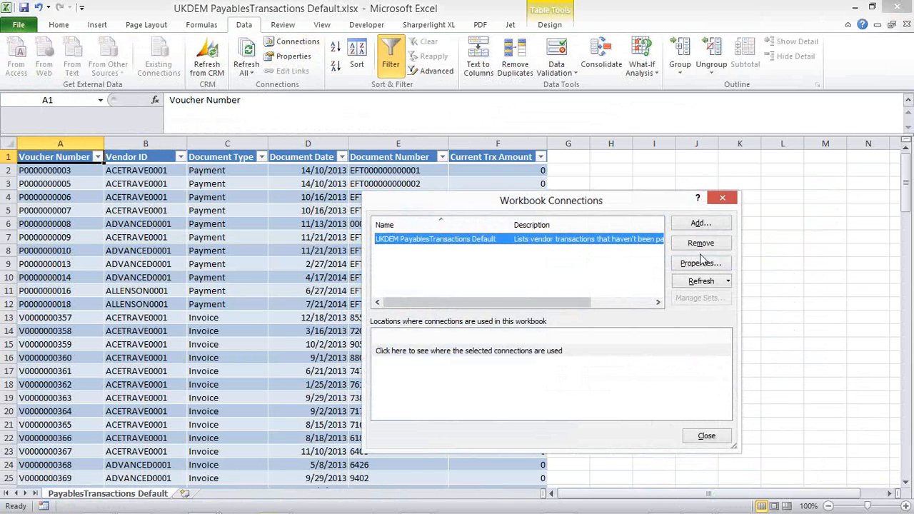
Step: Add a Vendor Class ID column to the PayablesTransactions connection's SQL query
left_click(700, 263)
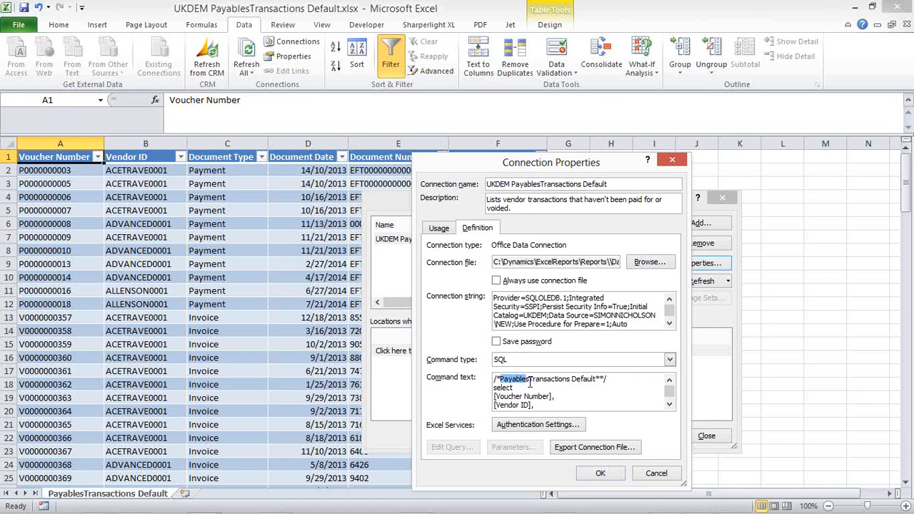
double_click(550, 380)
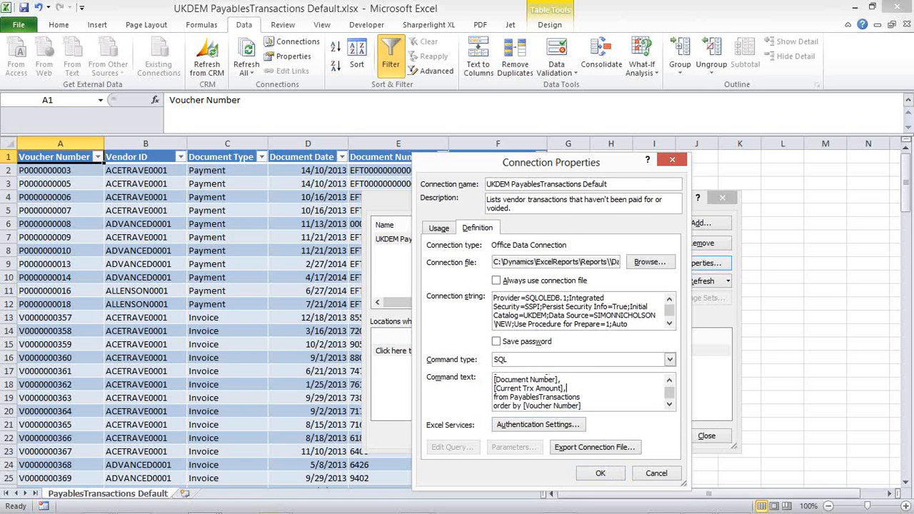
type("[V")
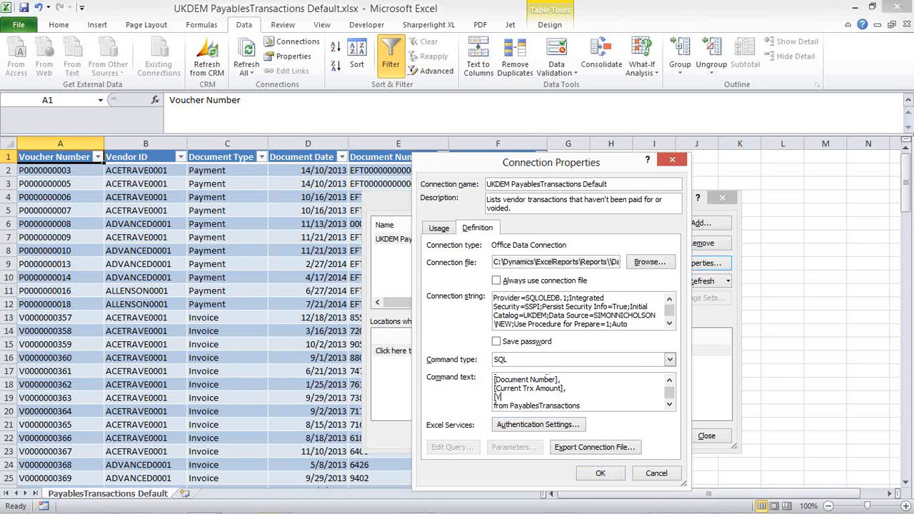
type("[Vendor")
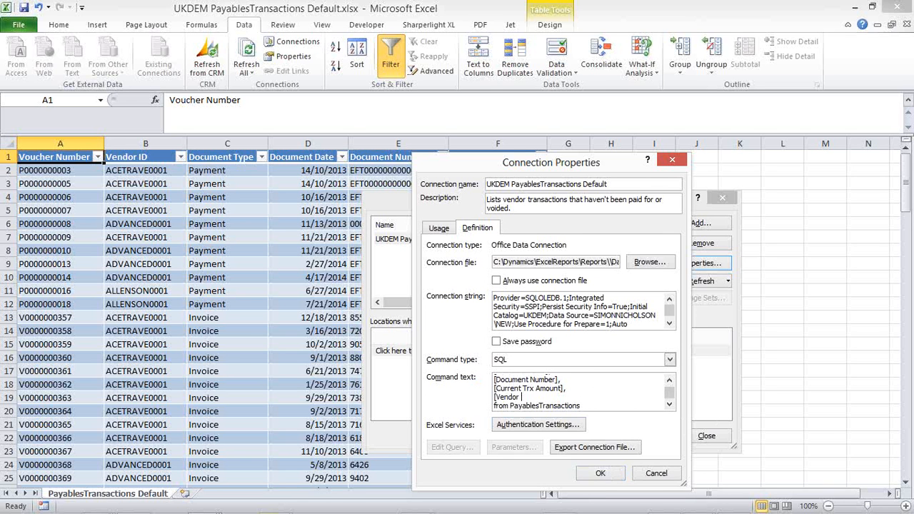
type("Class ID")
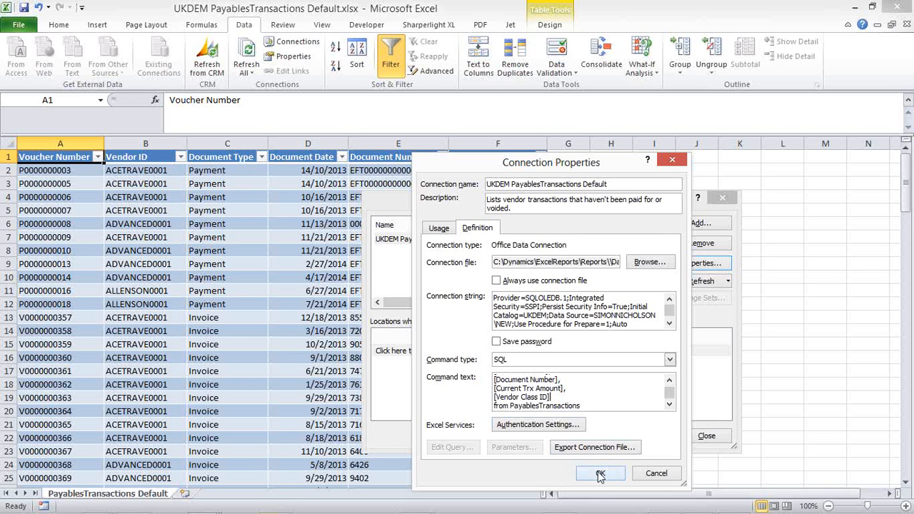
left_click(600, 473)
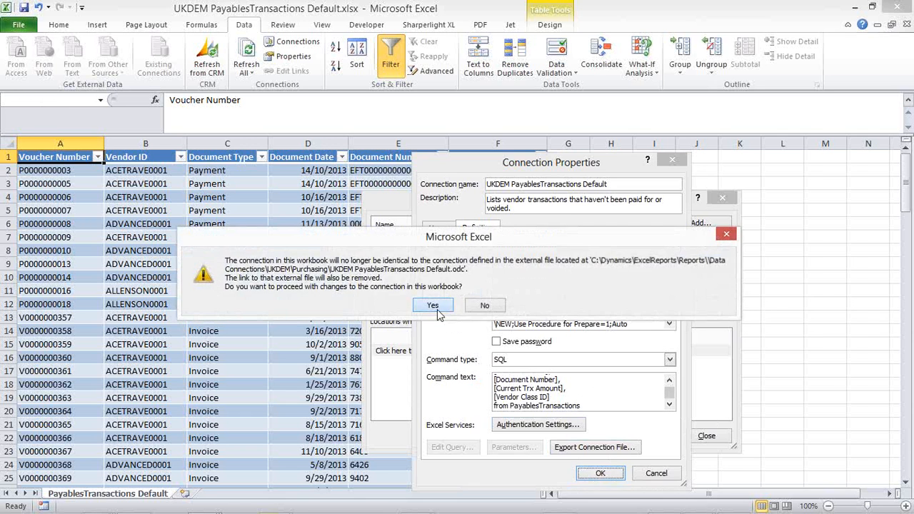
left_click(433, 305)
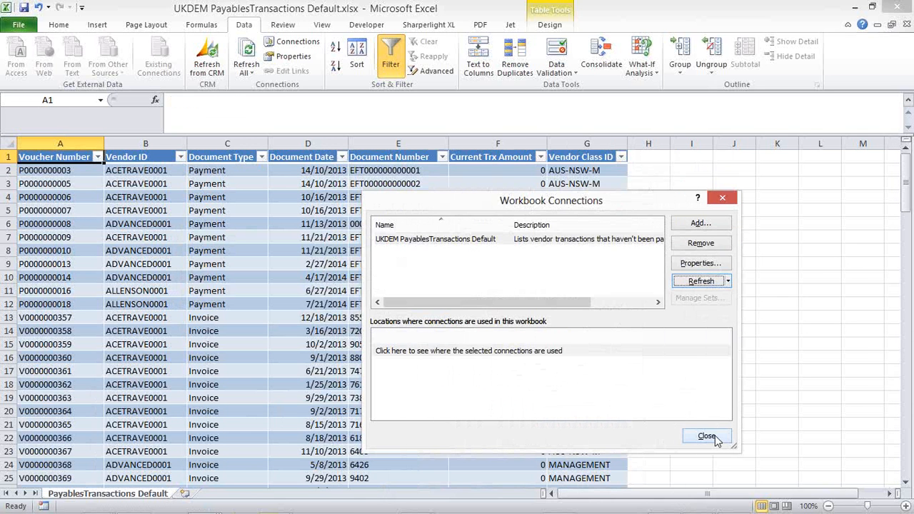
left_click(706, 436)
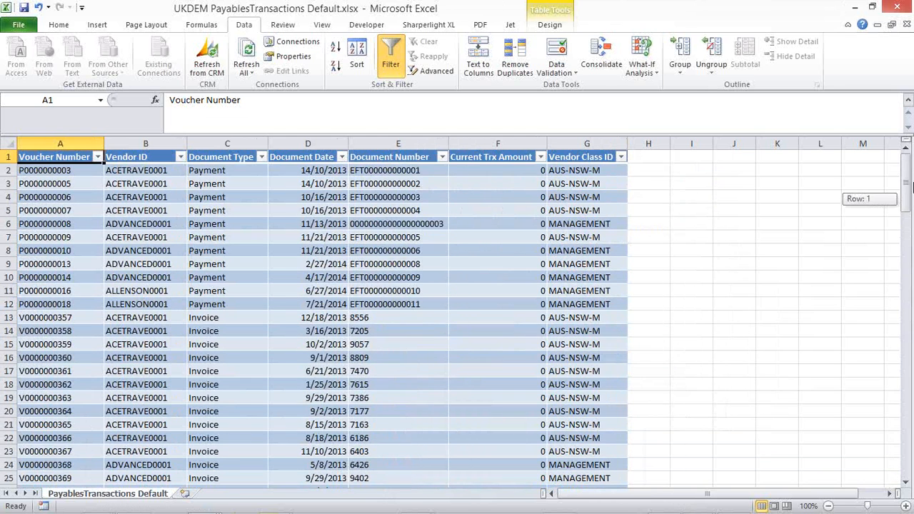
left_click(97, 25)
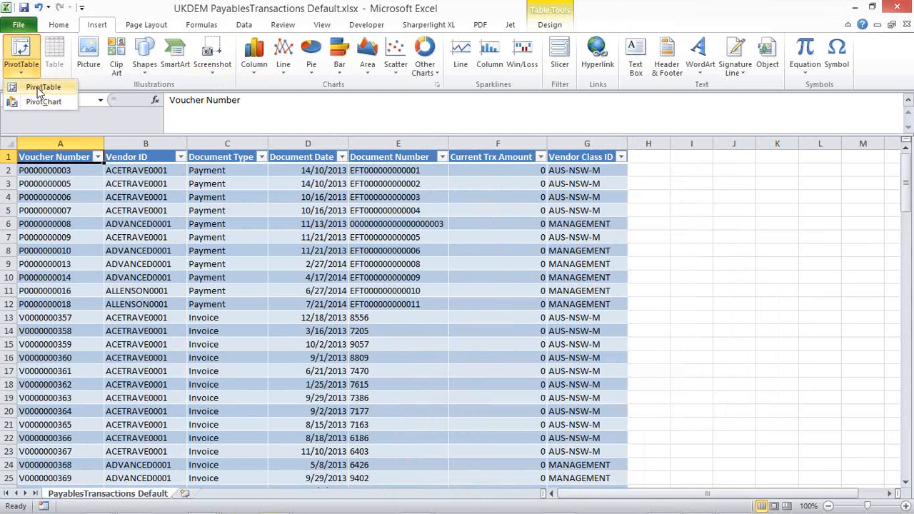
Step: Pivot Current Trx Amount by Vendor ID and Document Date, filtered to Invoice documents
left_click(42, 86)
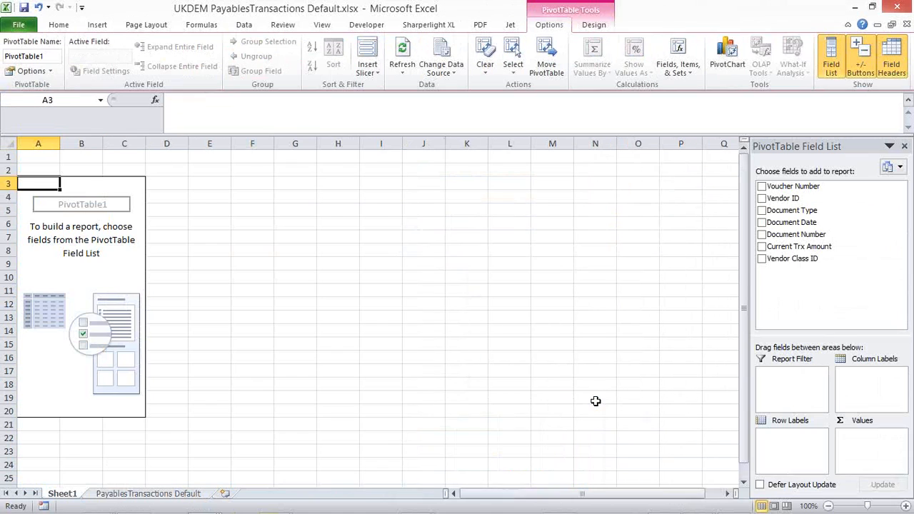
left_click(762, 198)
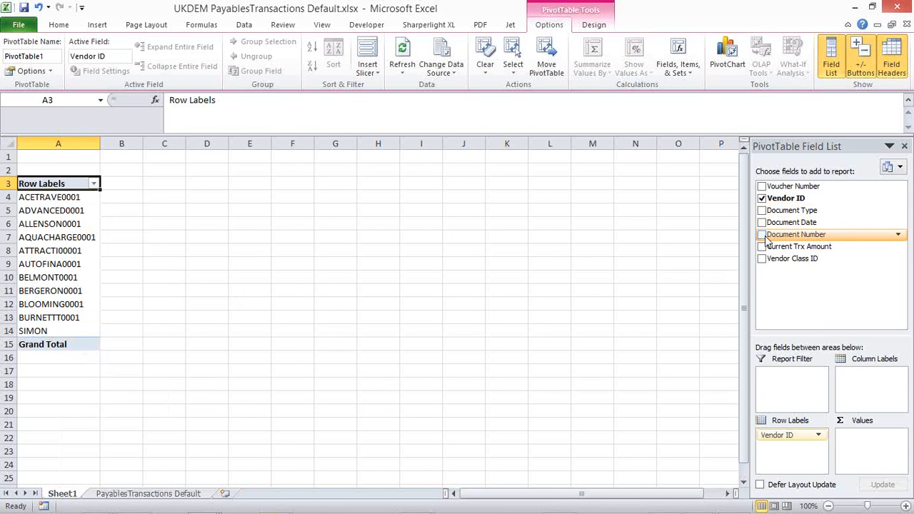
left_click(761, 211)
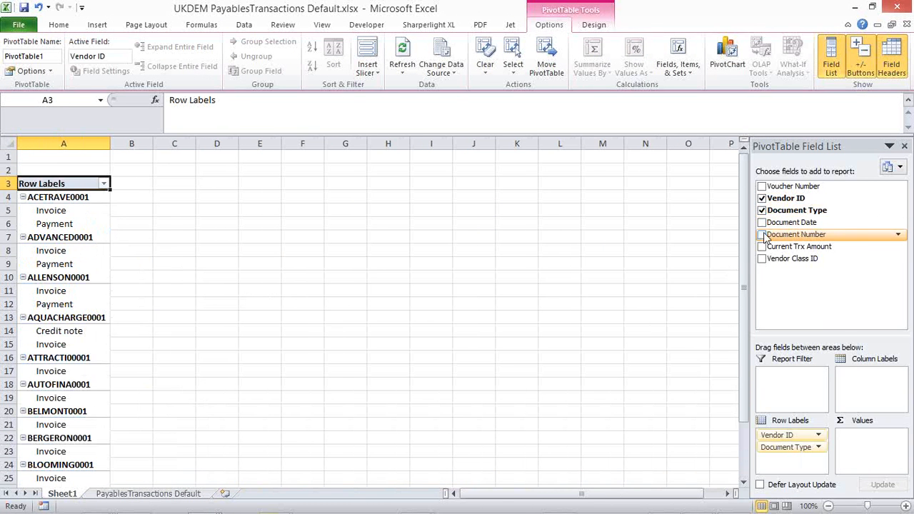
left_click(761, 247)
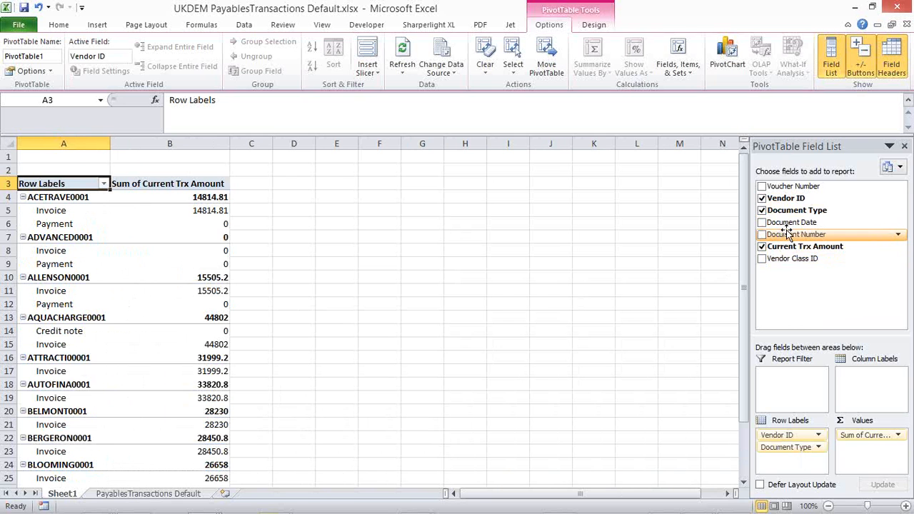
left_click(762, 222)
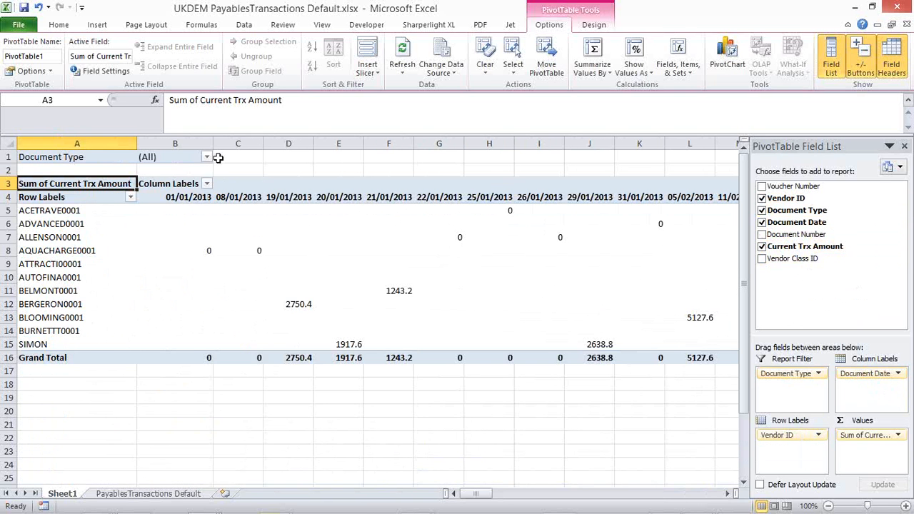
left_click(208, 156)
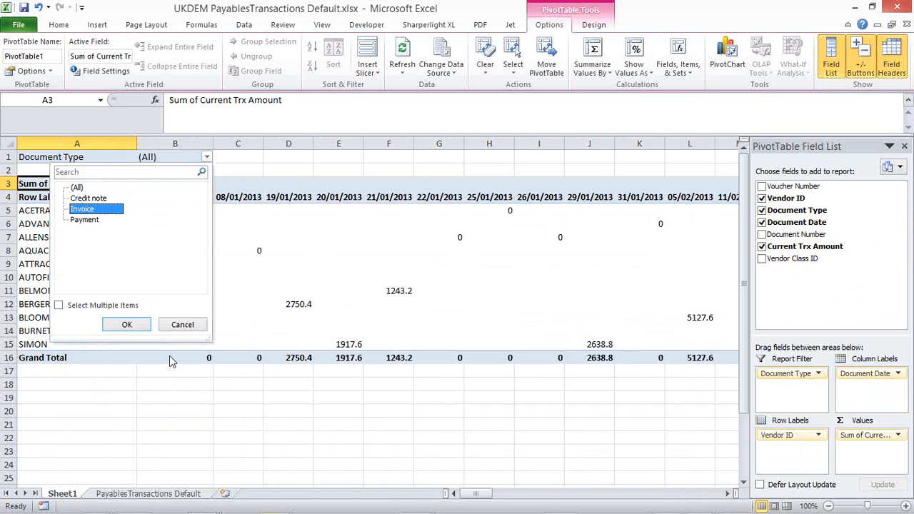
left_click(126, 324)
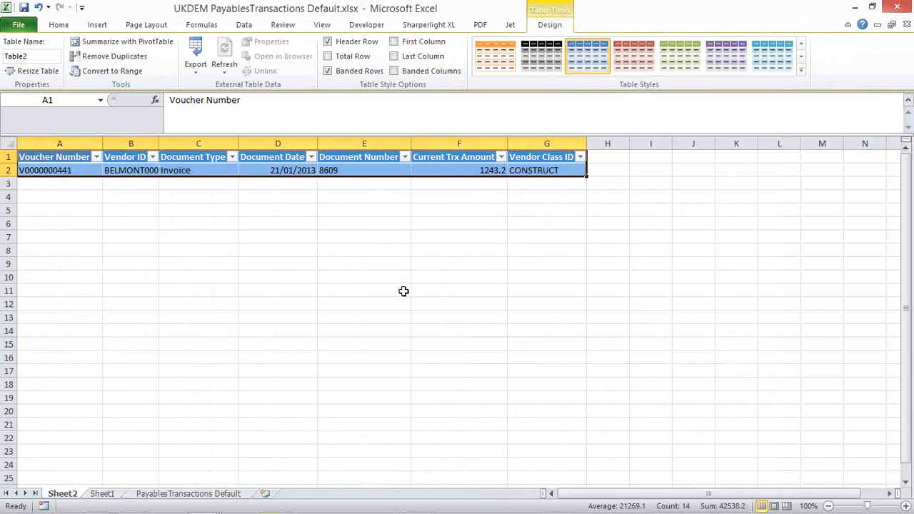
mouse_move(360, 258)
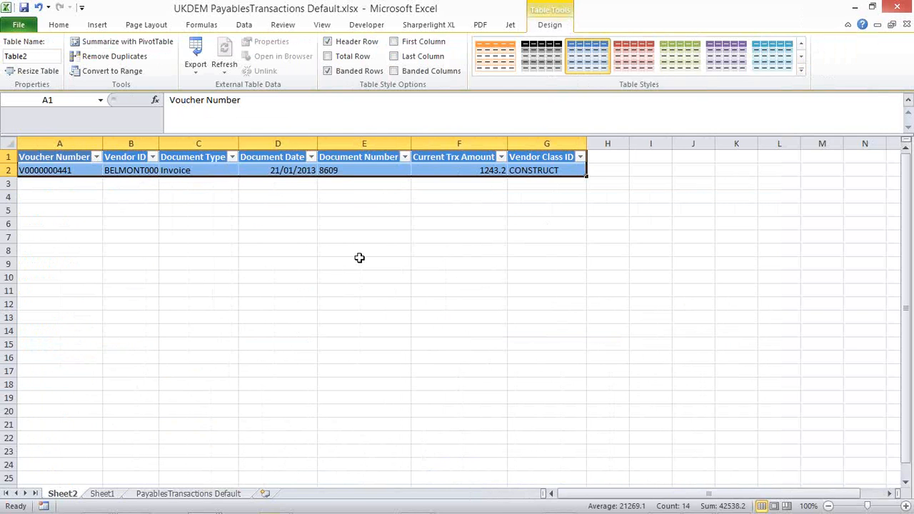
Step: Switch back to the Microsoft Dynamics GP home page
left_click(19, 25)
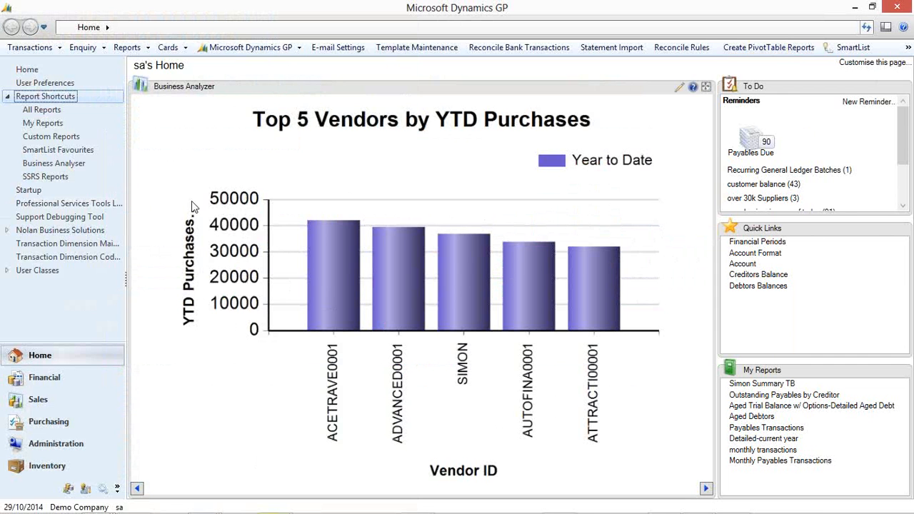
mouse_move(232, 306)
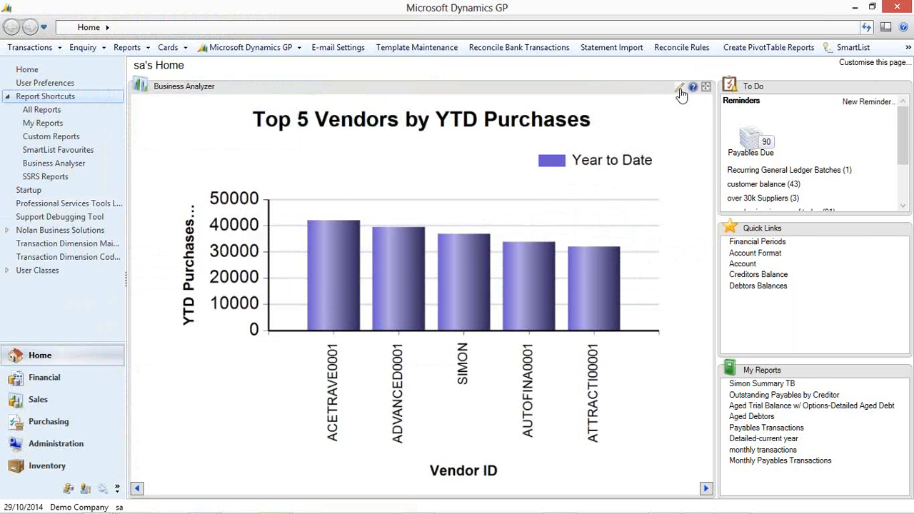
left_click(682, 86)
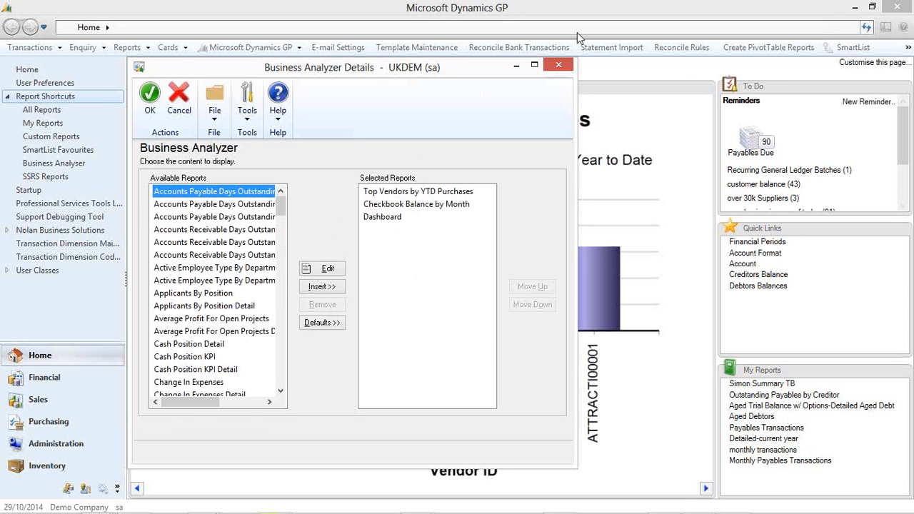
left_click(149, 95)
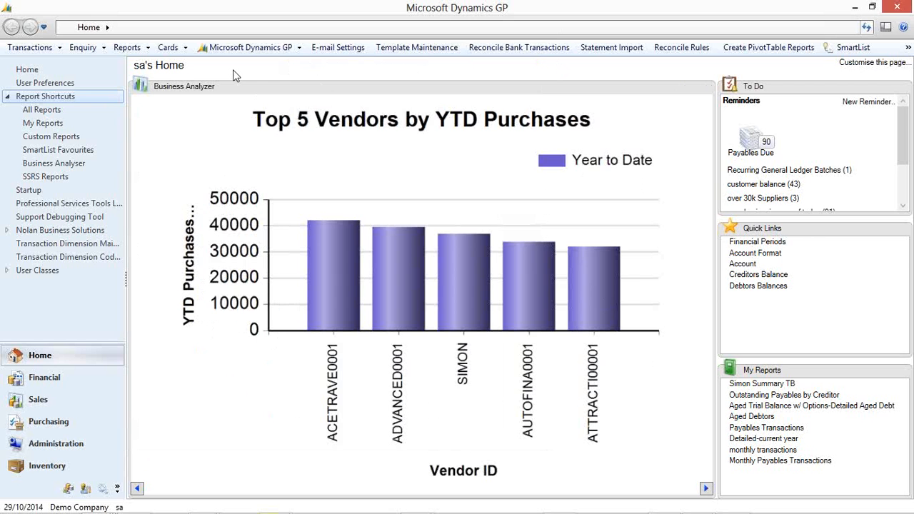
key("alt+tab")
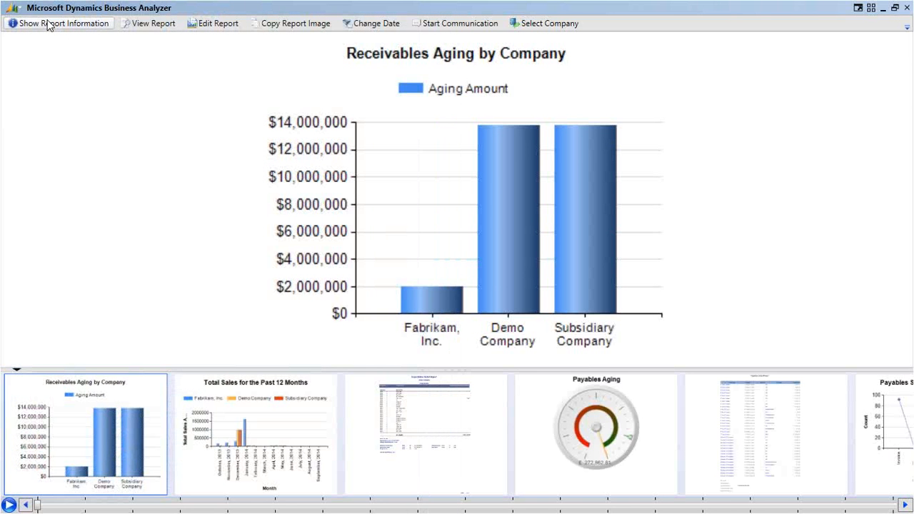
Step: Show Receivables Aging info, then view Total Sales, Depreciation Detail and Payables Aging reports
left_click(60, 23)
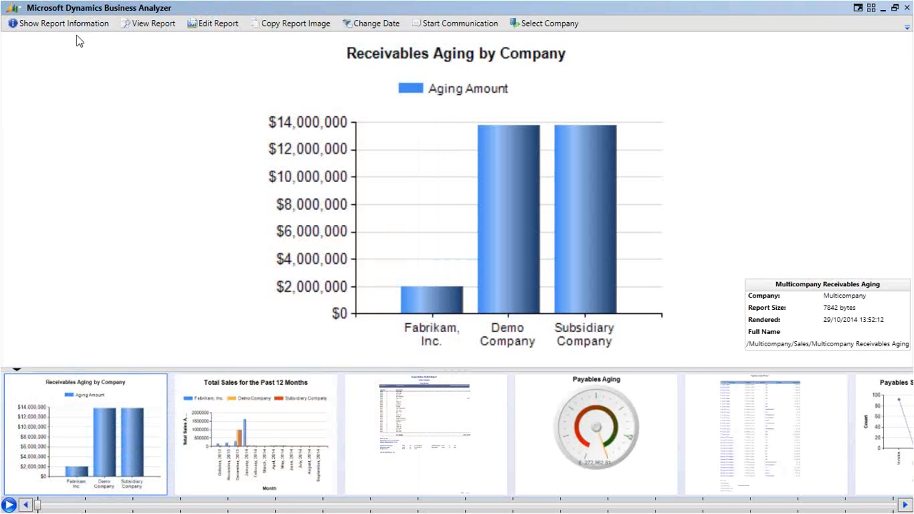
mouse_move(443, 47)
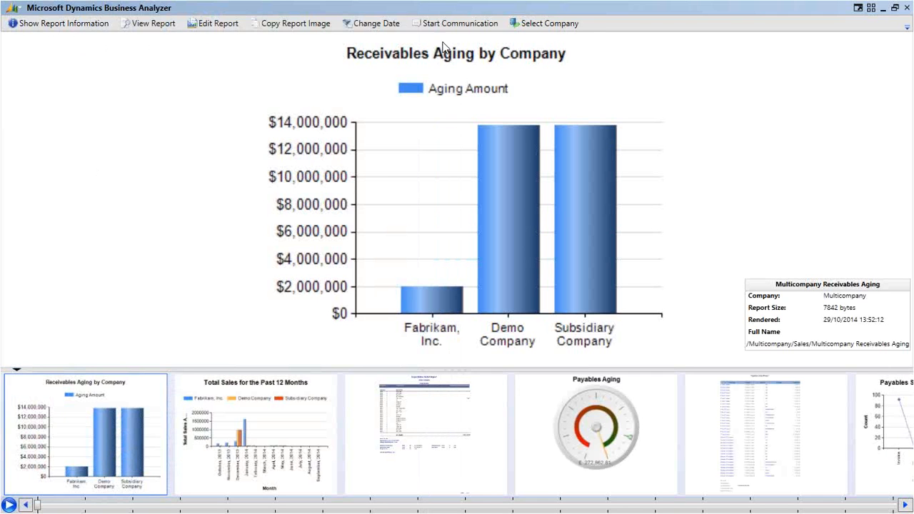
mouse_move(545, 23)
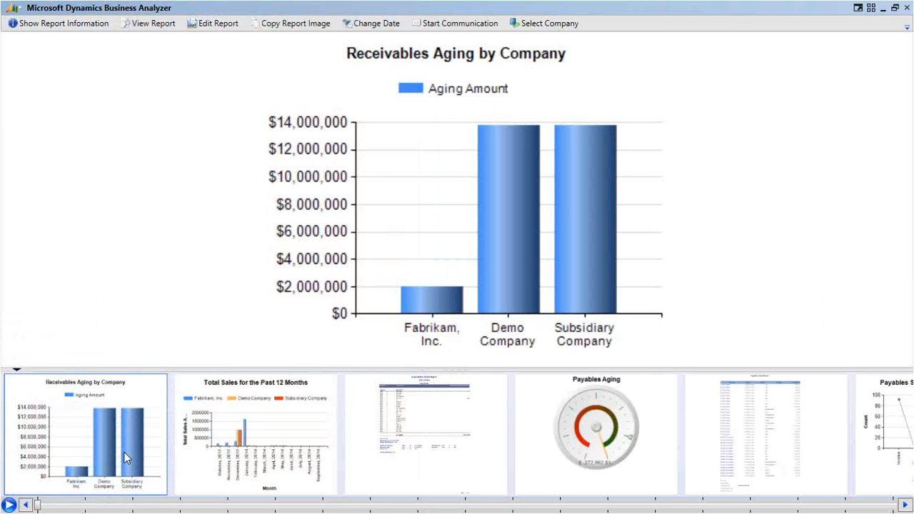
left_click(255, 433)
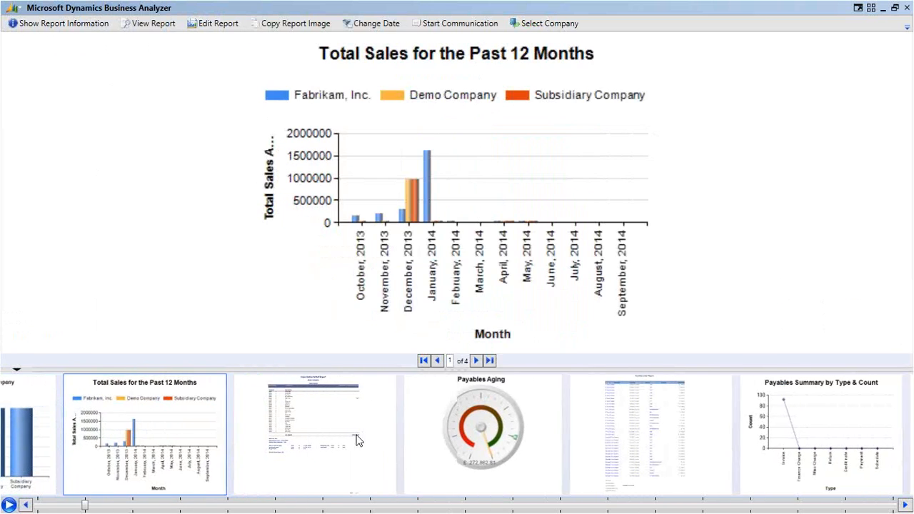
left_click(481, 429)
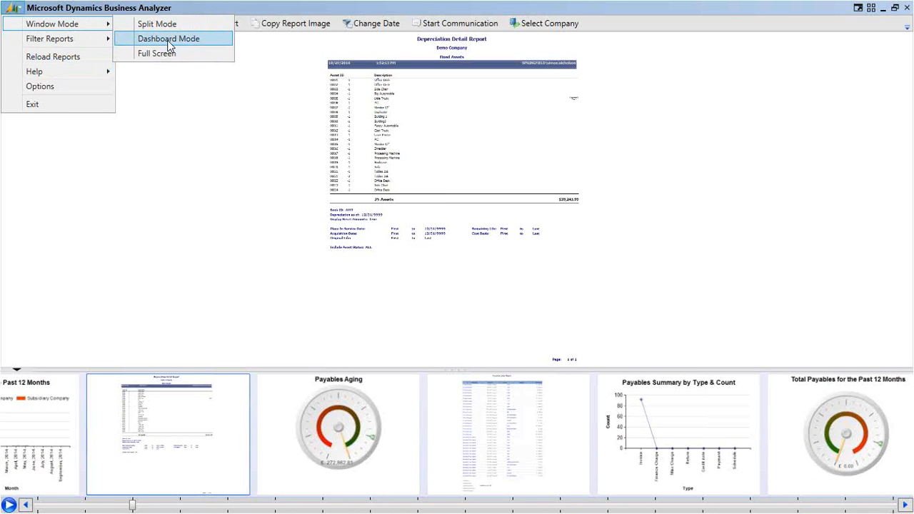
left_click(169, 38)
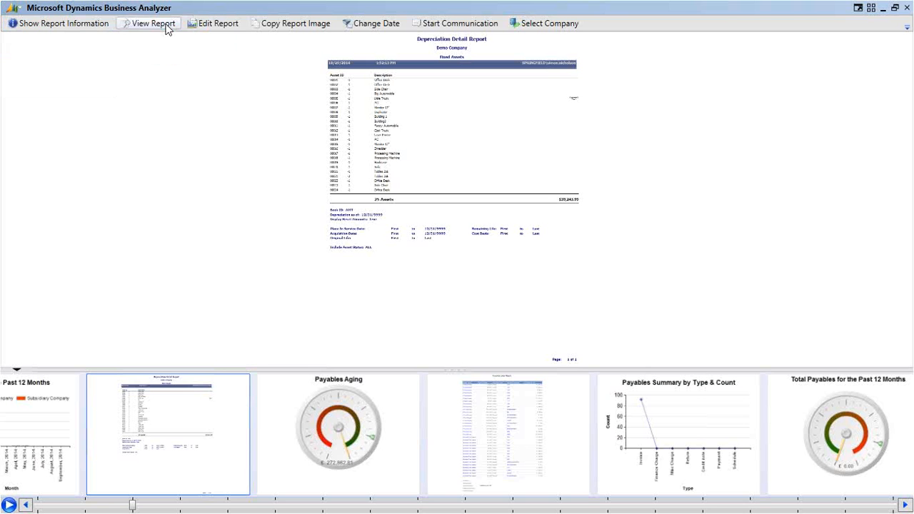
mouse_move(261, 392)
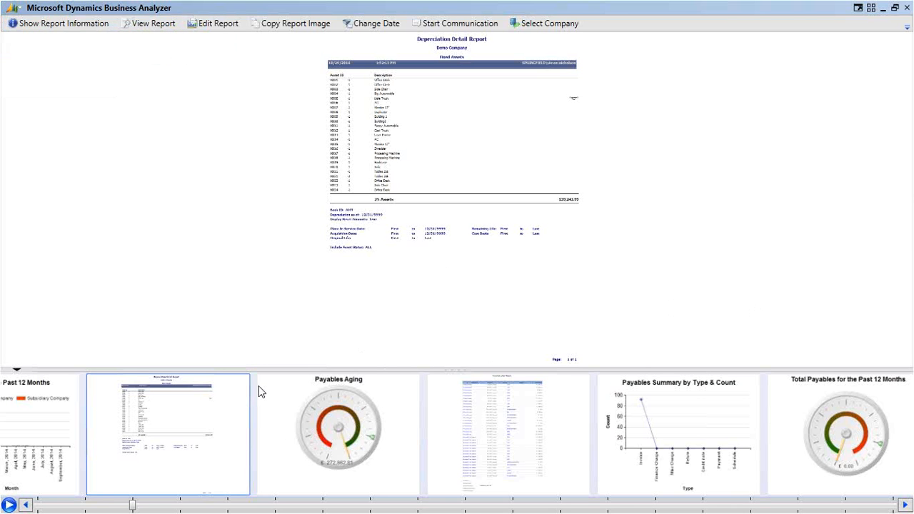
left_click(338, 427)
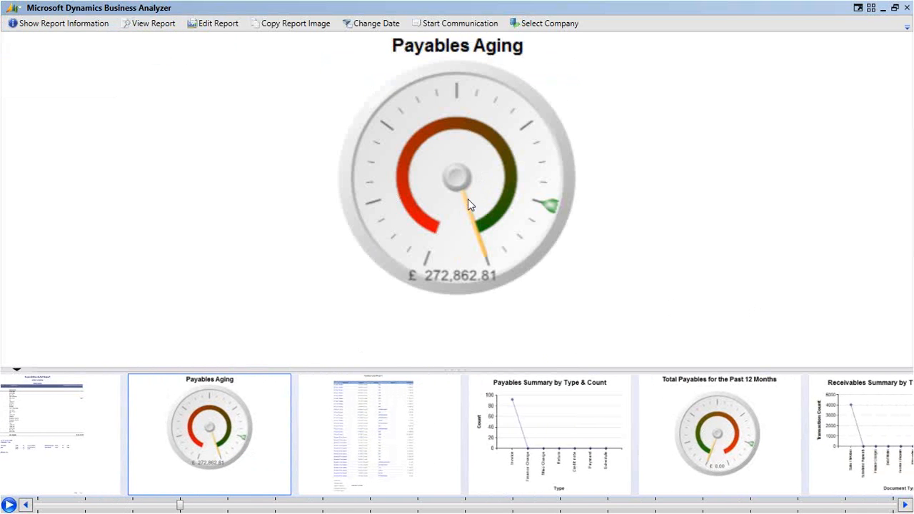
left_click(374, 434)
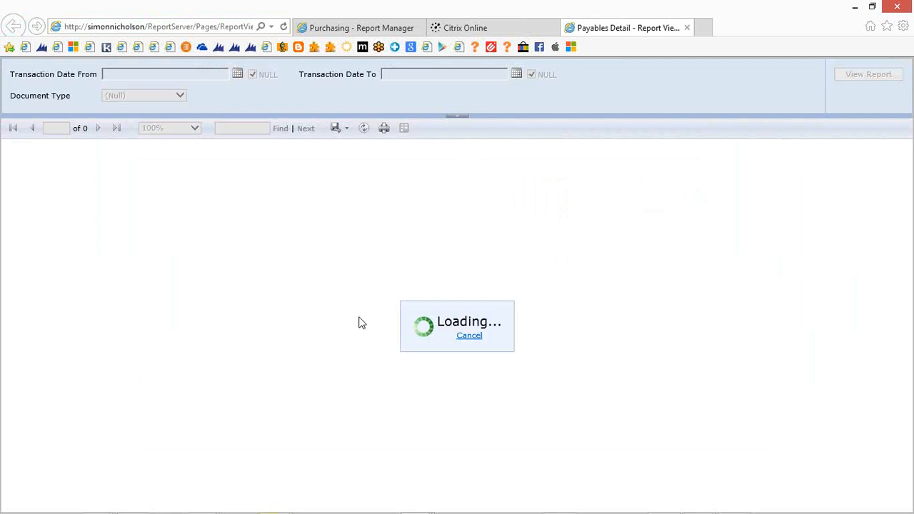
Step: Run Payables Detail, try drilling back on document 7615, dismiss the error, return to UKDEM
left_click(869, 74)
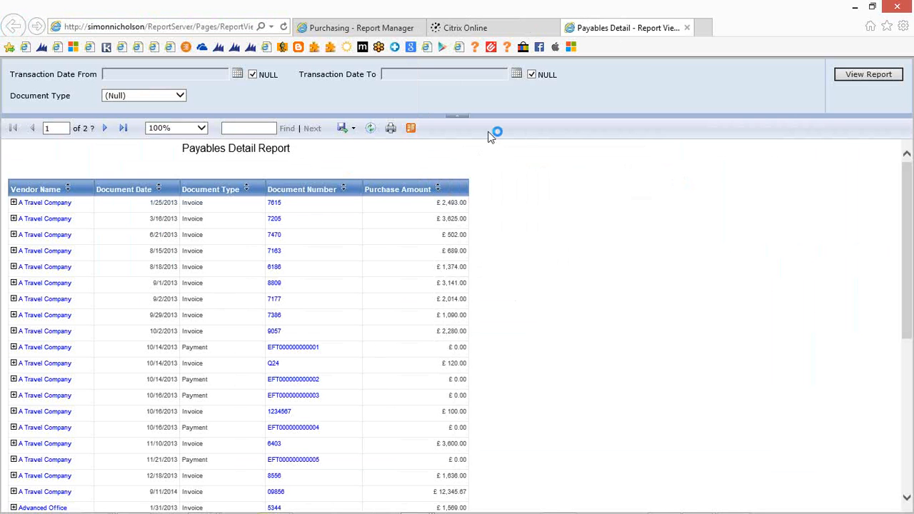
mouse_move(279, 211)
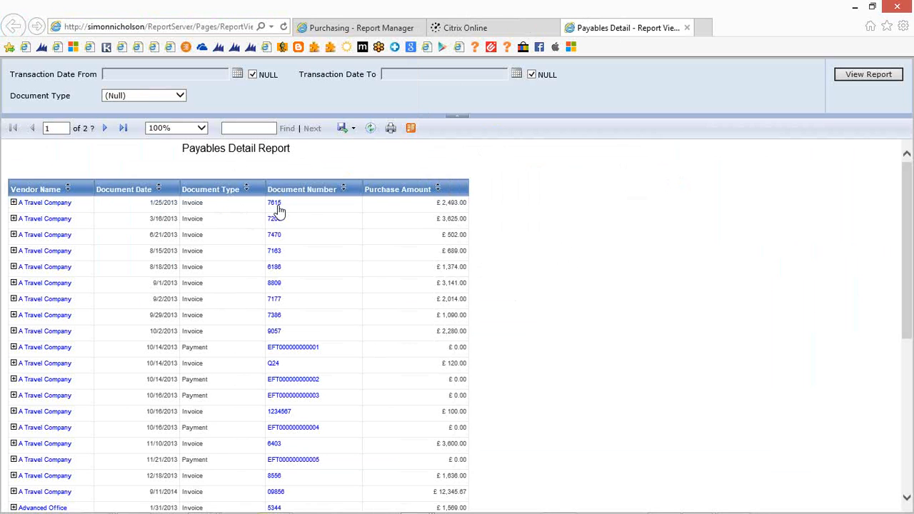
left_click(275, 202)
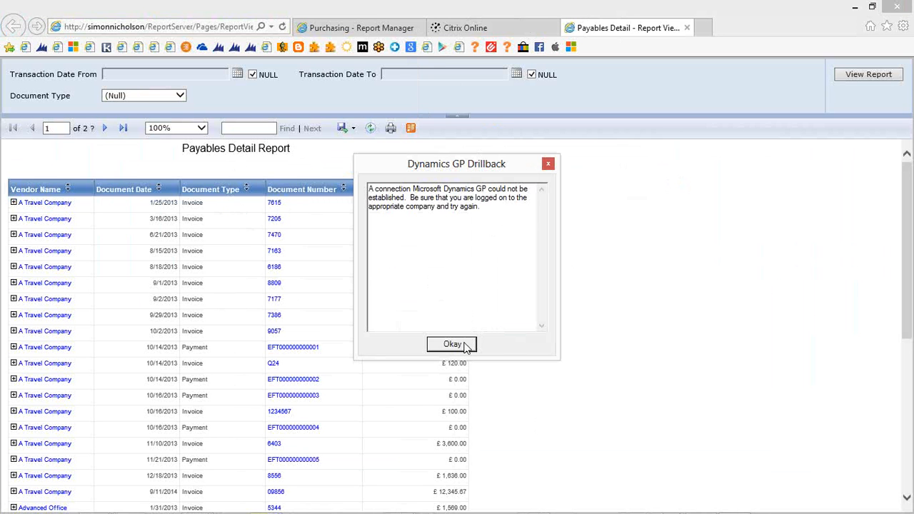
left_click(452, 344)
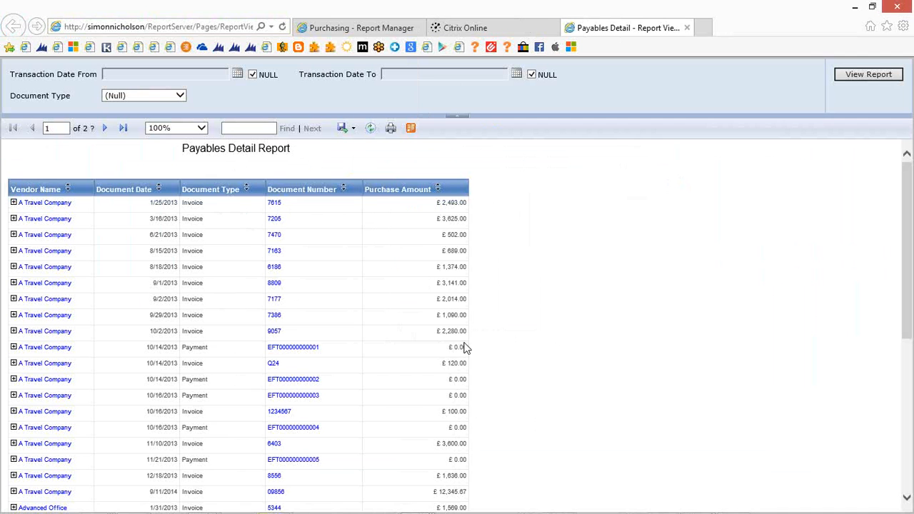
mouse_move(375, 208)
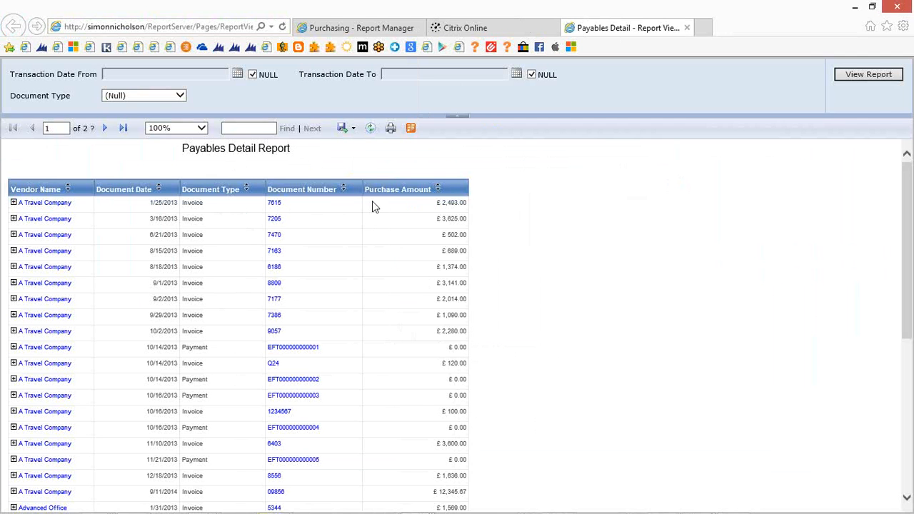
left_click(13, 26)
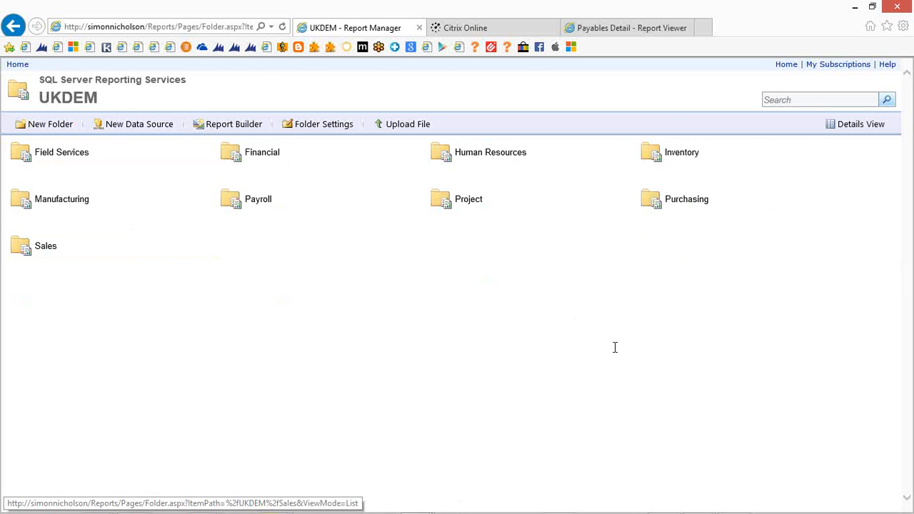
mouse_move(262, 152)
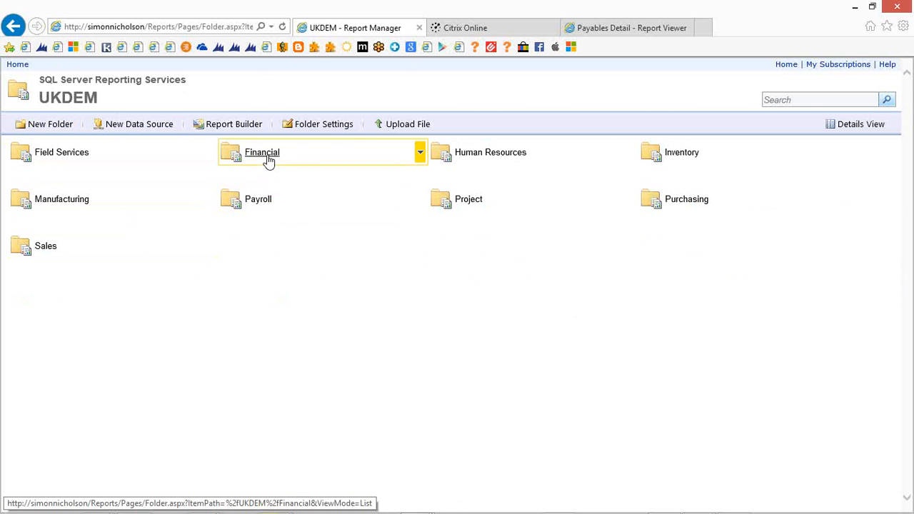
Step: Run Trial Balance Summary for accounts 000-0100-00 to 300-9080-00, sorted by cost centre
left_click(262, 152)
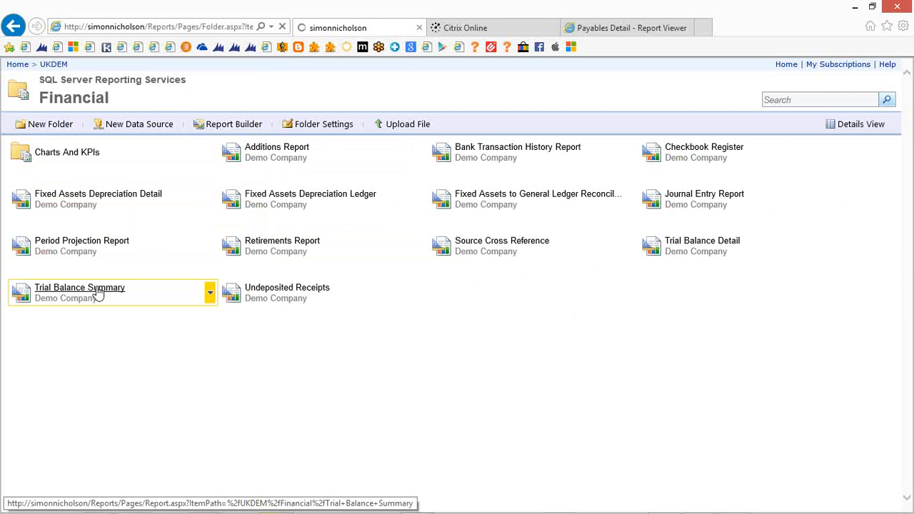
left_click(80, 287)
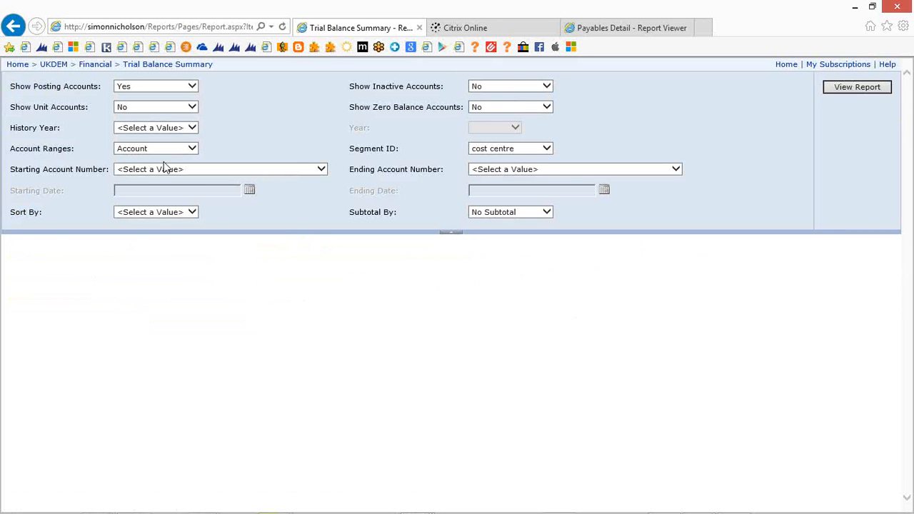
left_click(857, 87)
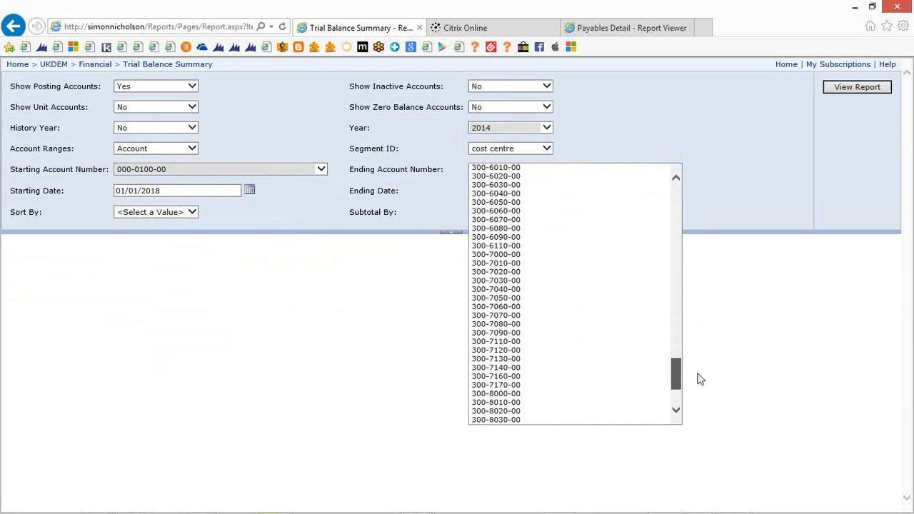
left_click(495, 420)
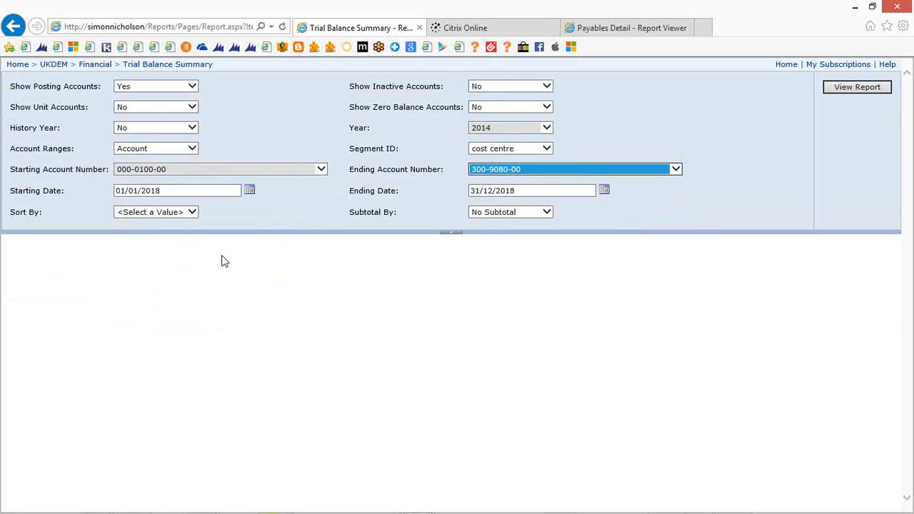
left_click(156, 211)
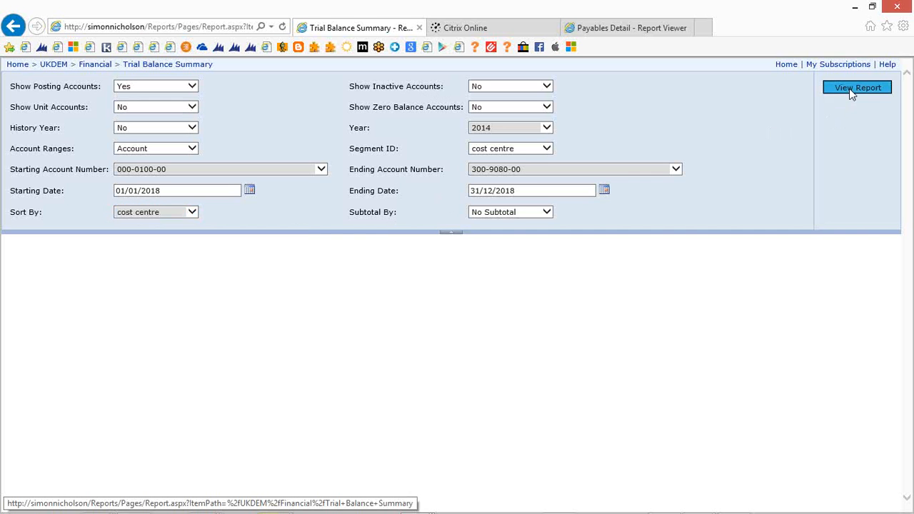
left_click(857, 86)
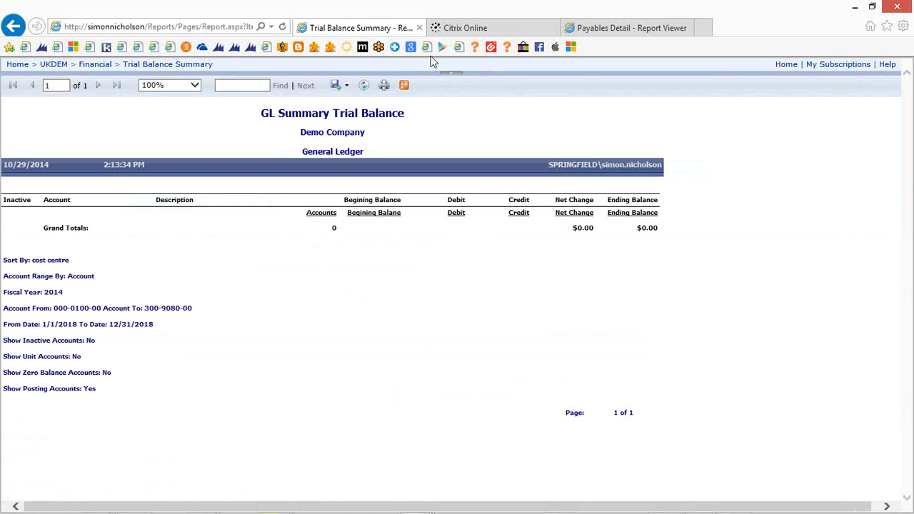
Step: View the export formats available for the Trial Balance Summary report
left_click(346, 85)
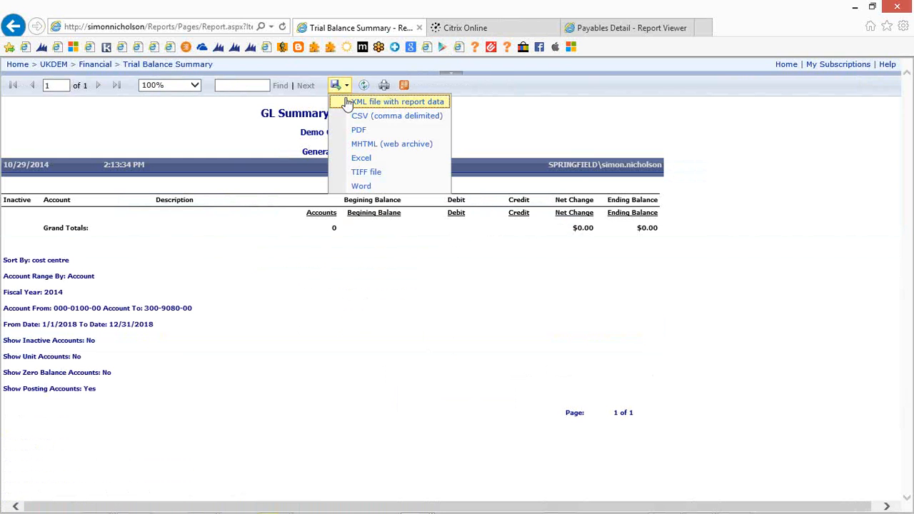
mouse_move(365, 102)
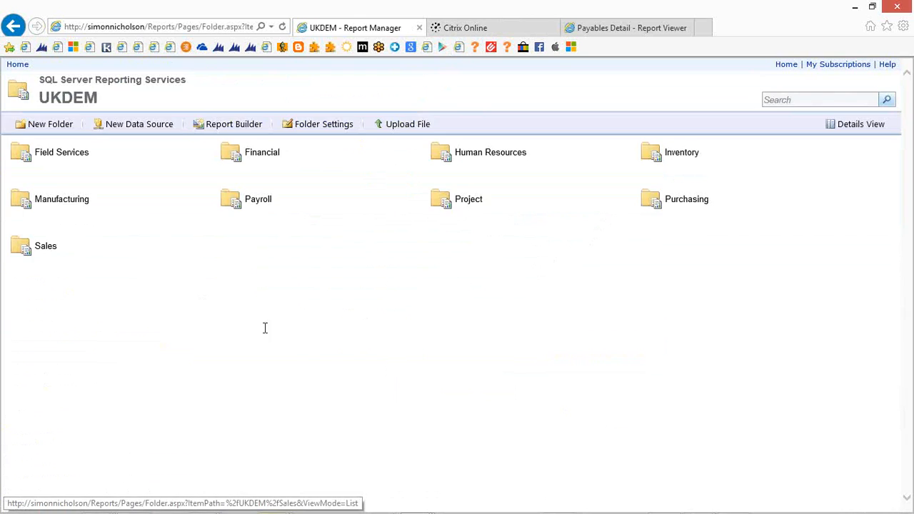
mouse_move(290, 195)
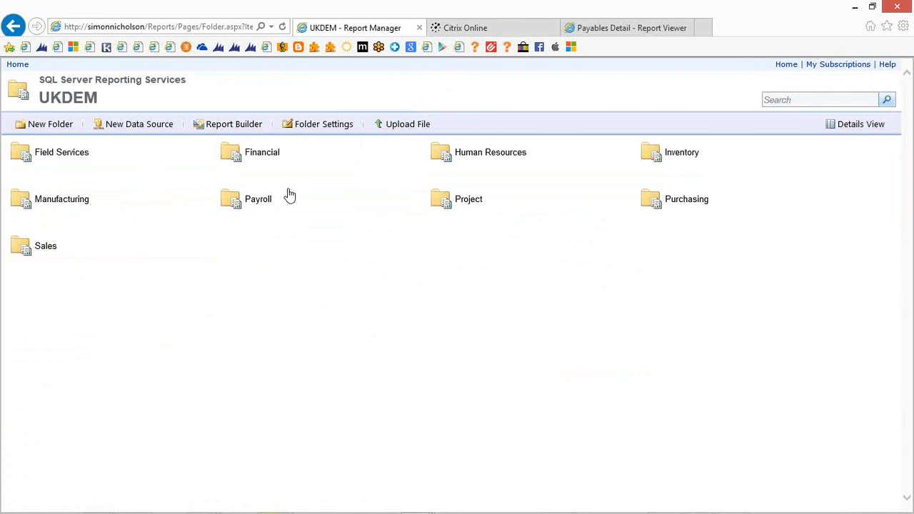
mouse_move(643, 271)
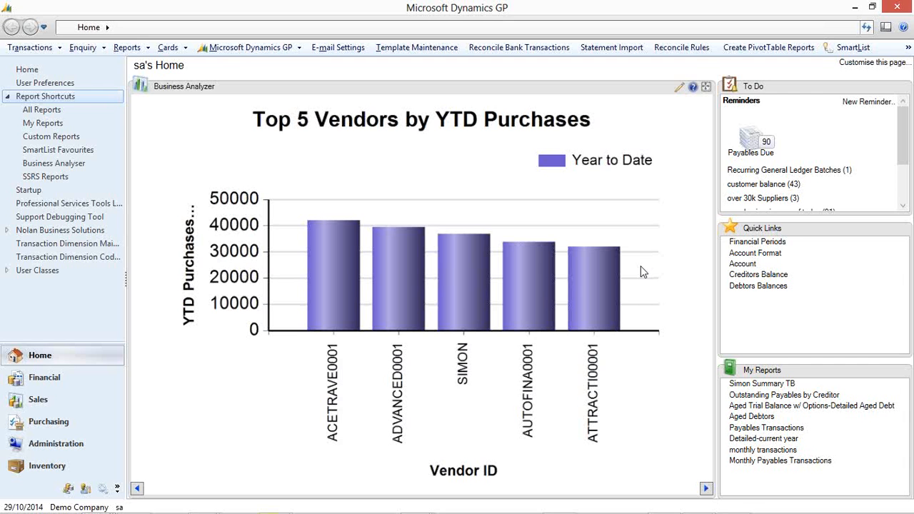
mouse_move(245, 41)
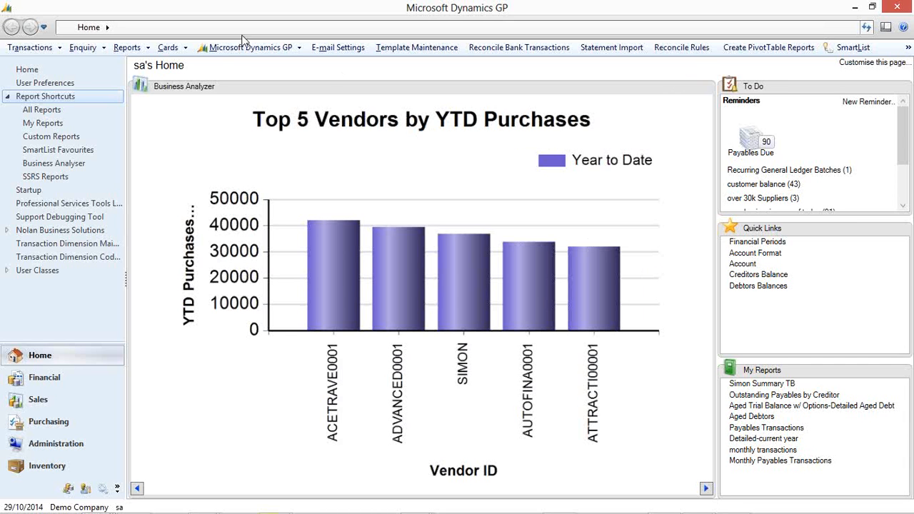
mouse_move(248, 47)
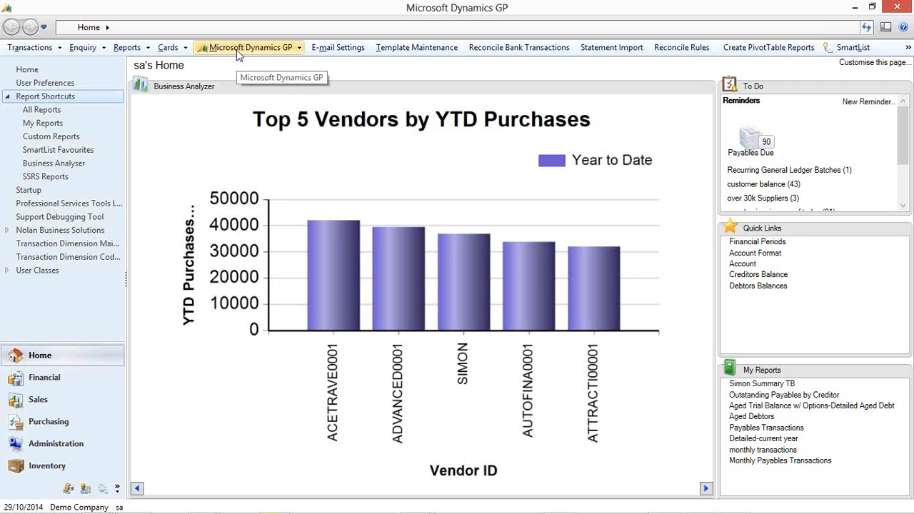
Step: Open SmartList and display the Vendors list under the Purchasing category
left_click(249, 47)
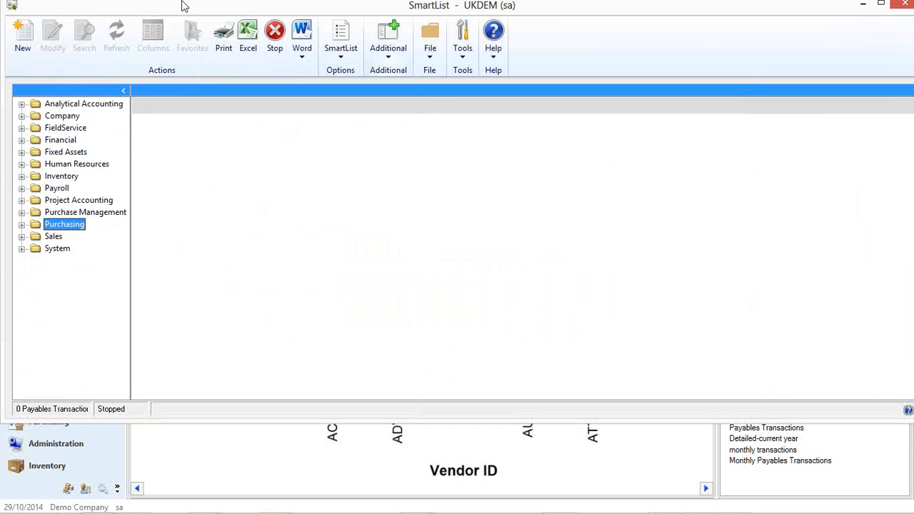
mouse_move(112, 184)
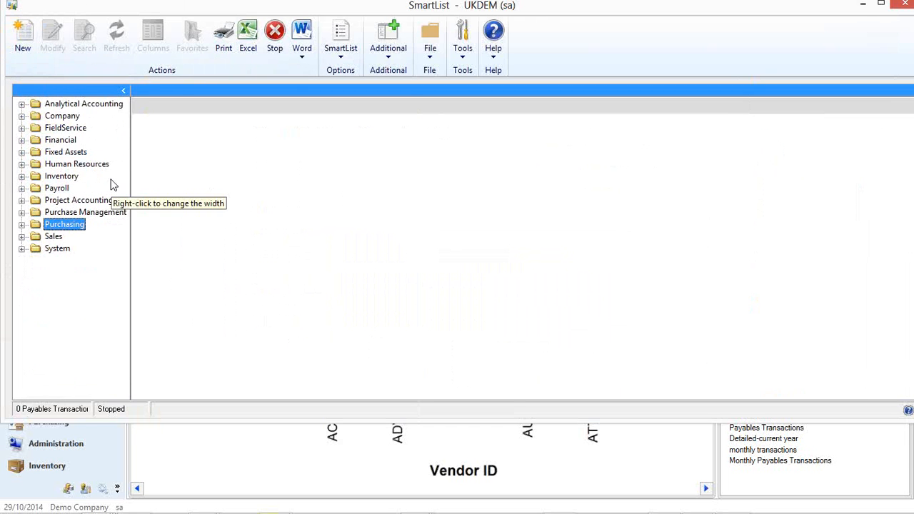
left_click(123, 91)
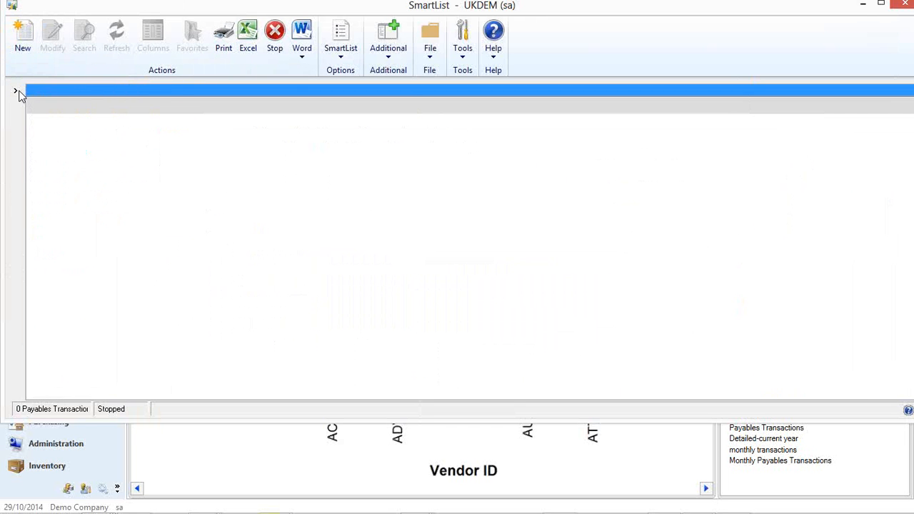
left_click(16, 92)
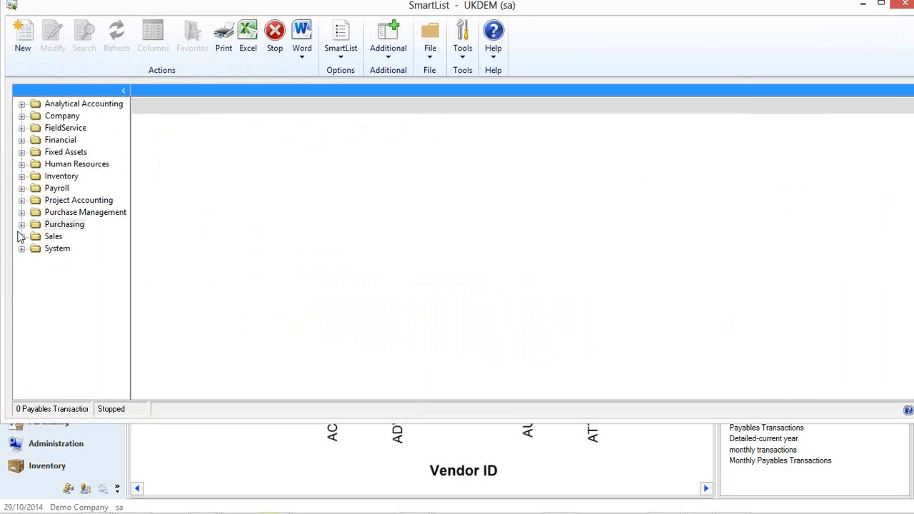
left_click(22, 224)
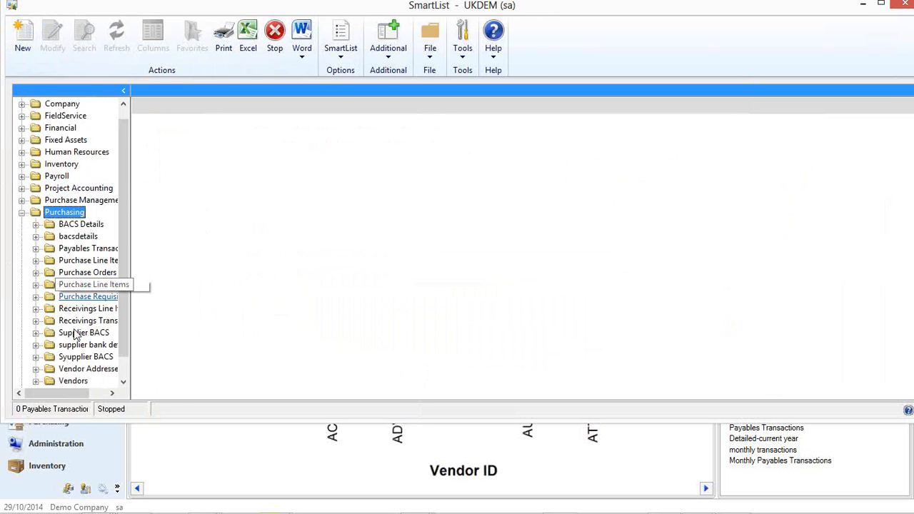
left_click(73, 380)
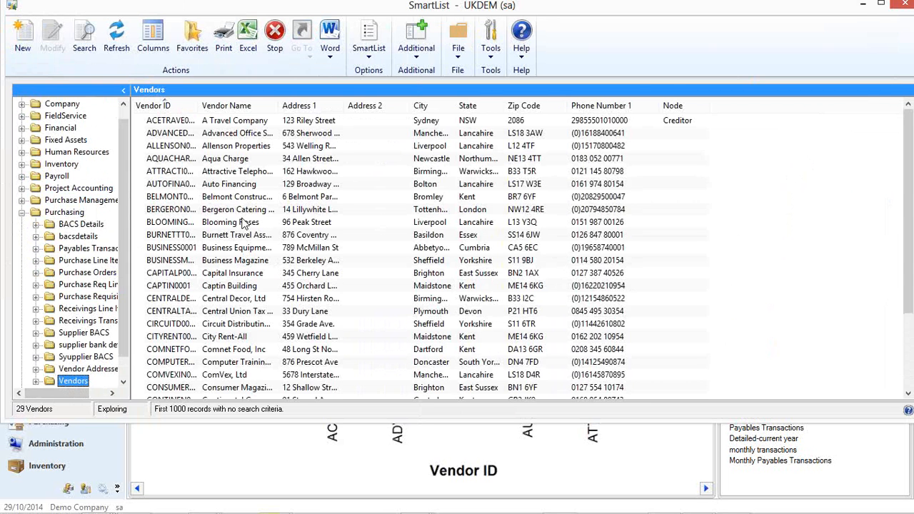
left_click(23, 36)
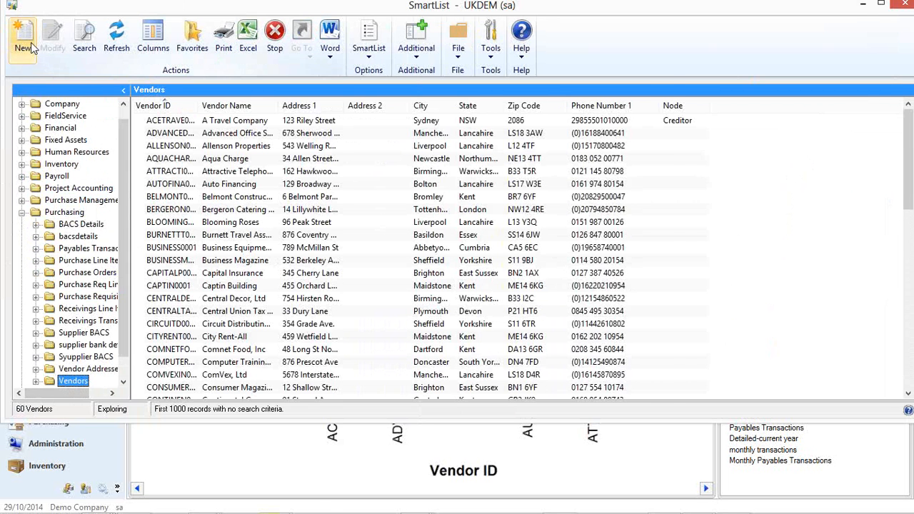
Step: Start a new SmartList named 'banking' in SmartList Designer
left_click(22, 35)
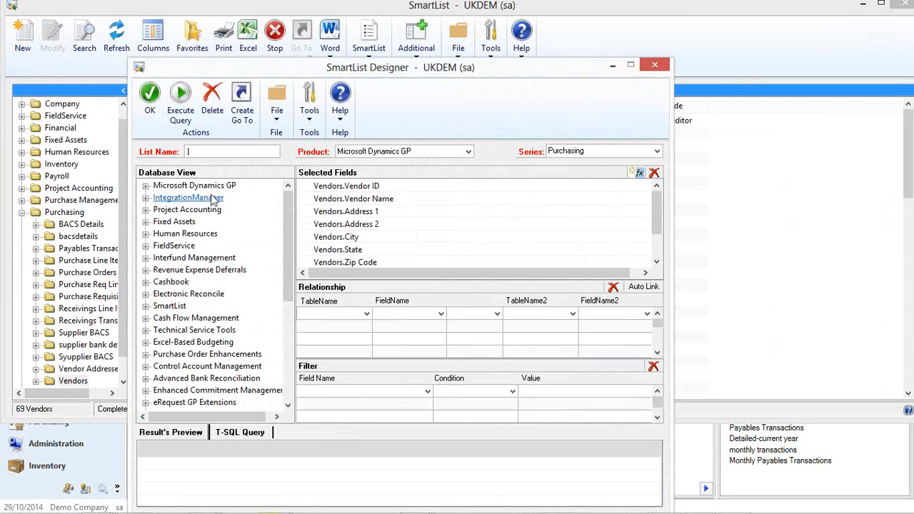
type("banking")
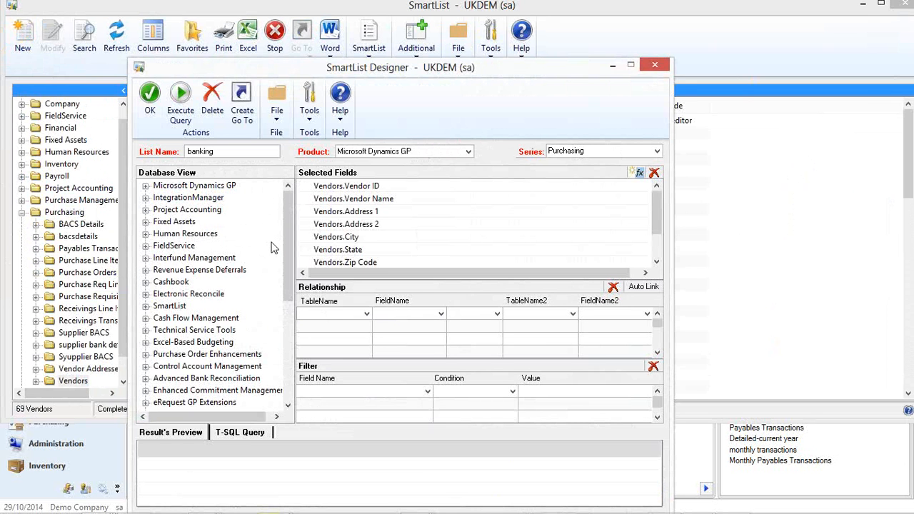
left_click(354, 199)
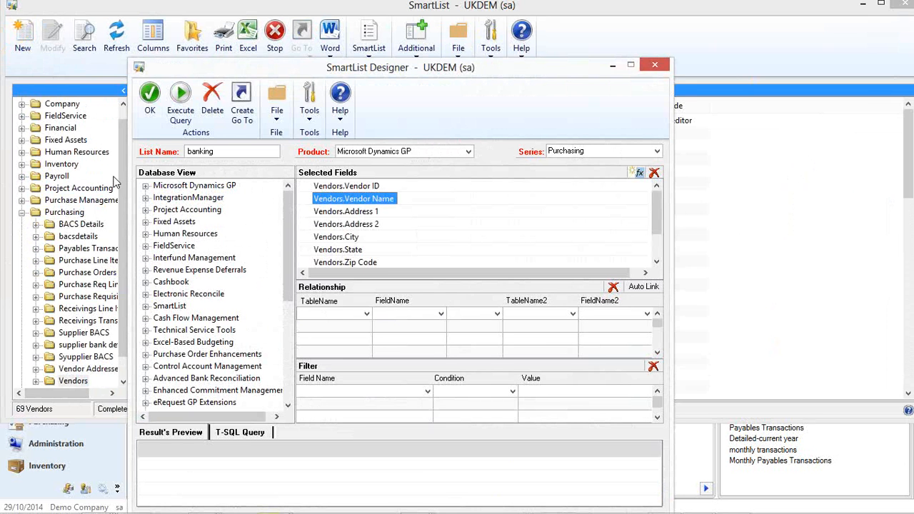
Step: Include all Address Electronic Funds Transfer Master fields from Company tables, then close the designer
left_click(194, 185)
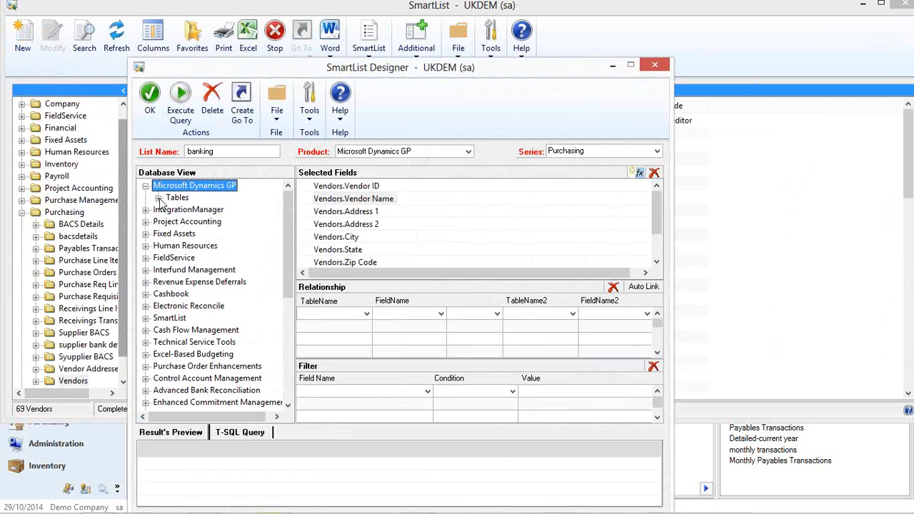
left_click(159, 198)
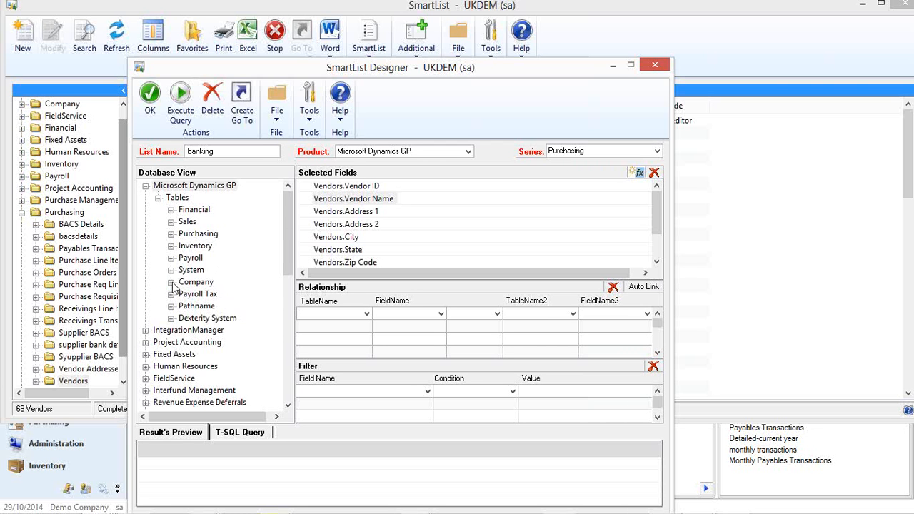
left_click(172, 281)
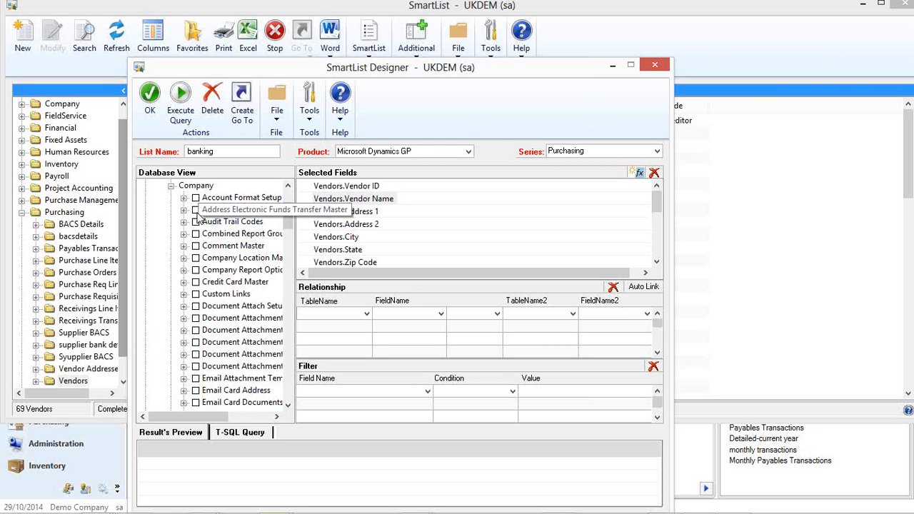
left_click(184, 209)
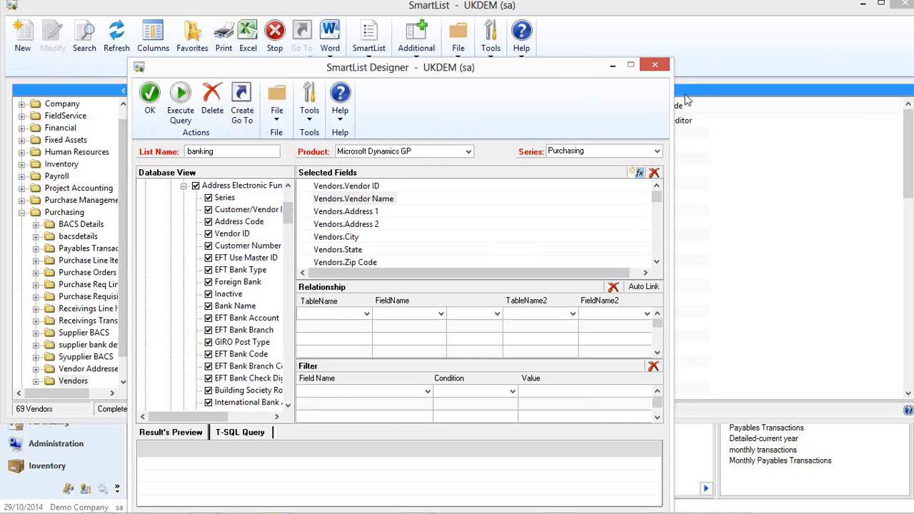
left_click(655, 64)
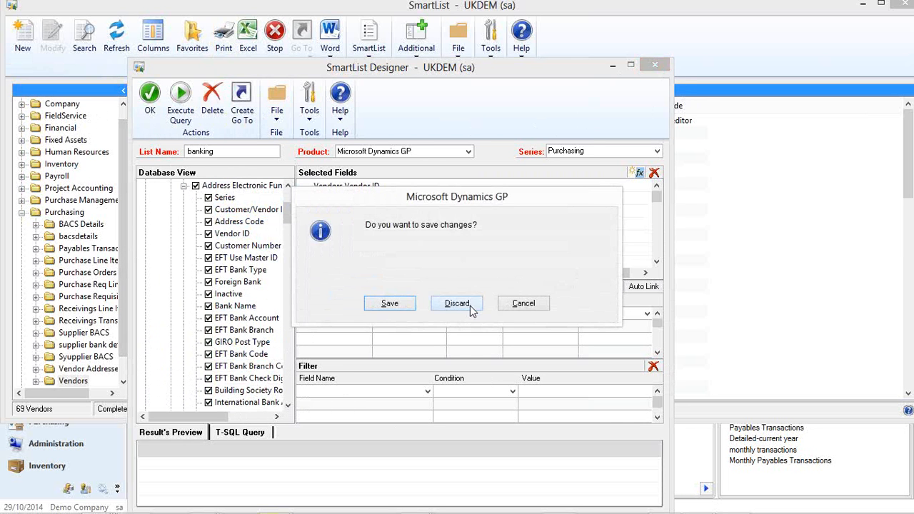
Step: Discard the banking draft, open BACS Details, and scroll across the bacsdetails columns
left_click(457, 303)
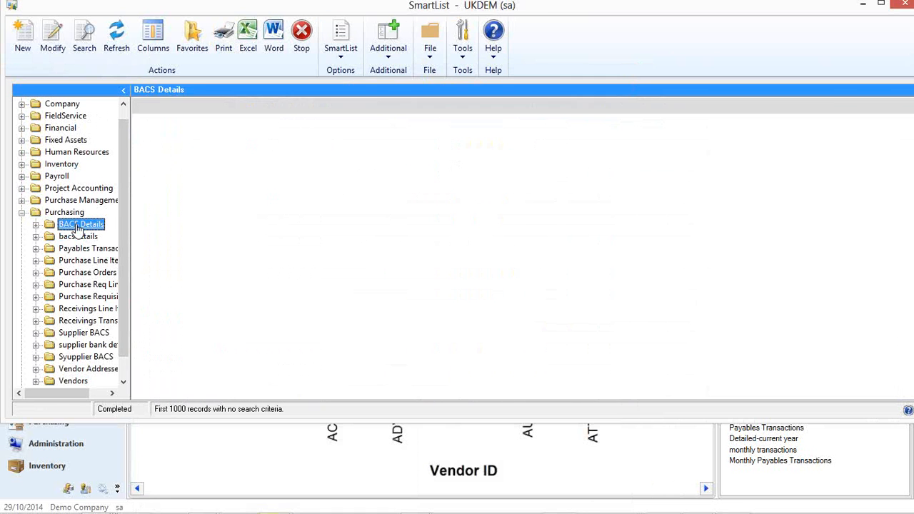
double_click(81, 224)
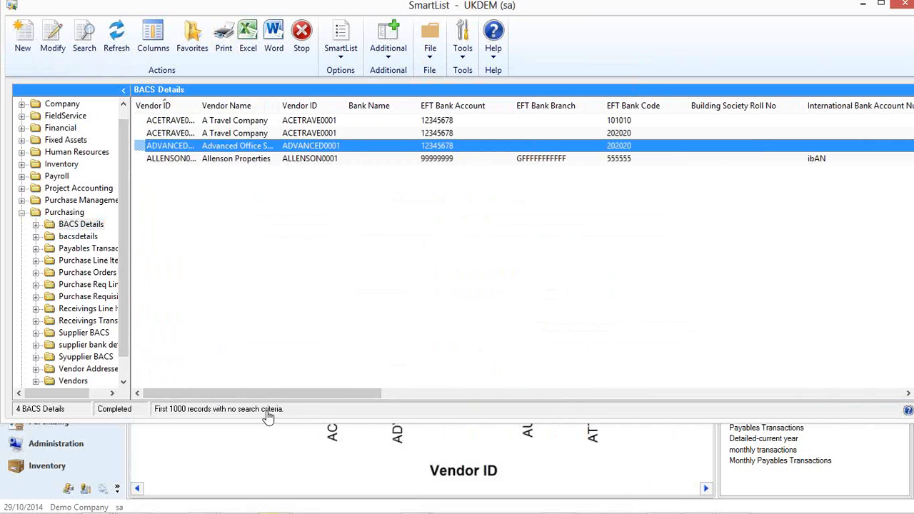
mouse_move(78, 237)
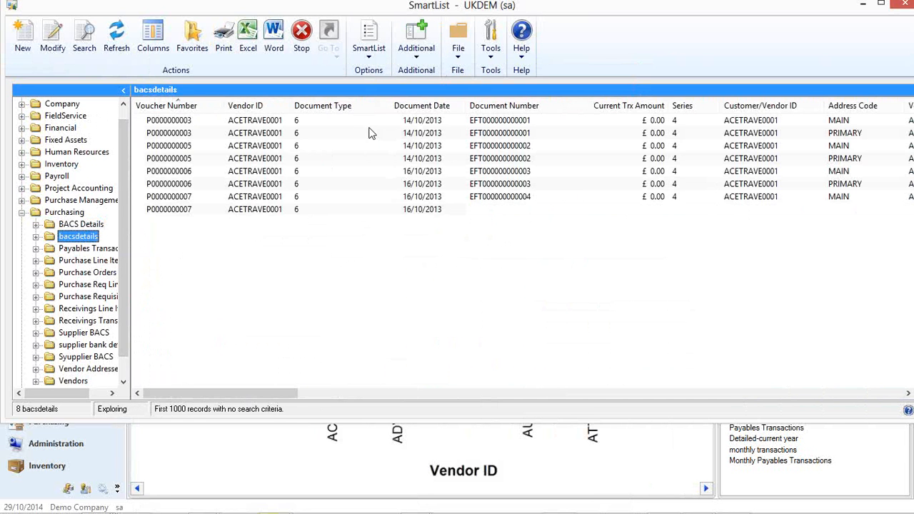
scroll("right", 3)
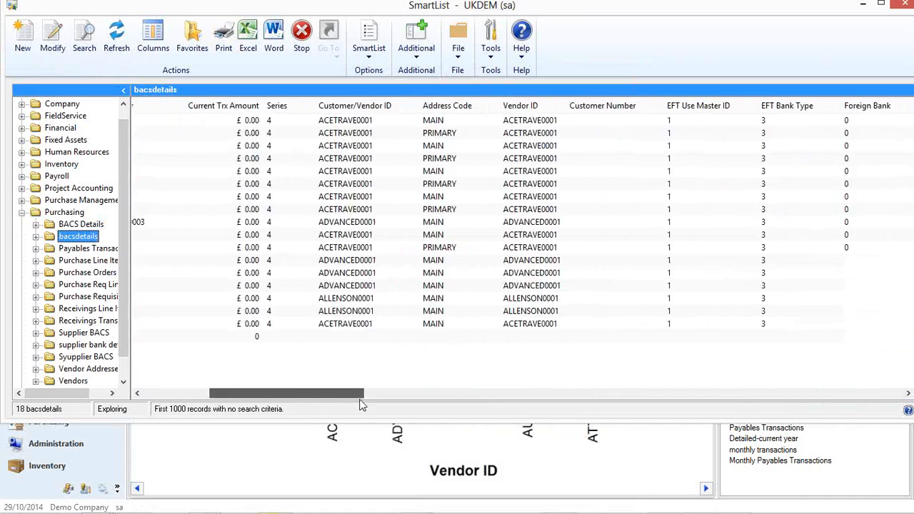